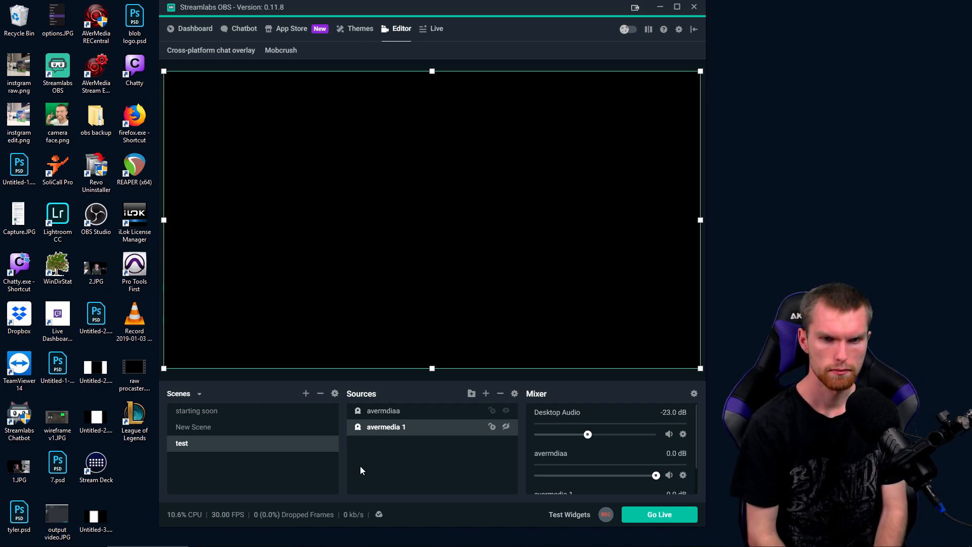
mouse_move(499, 393)
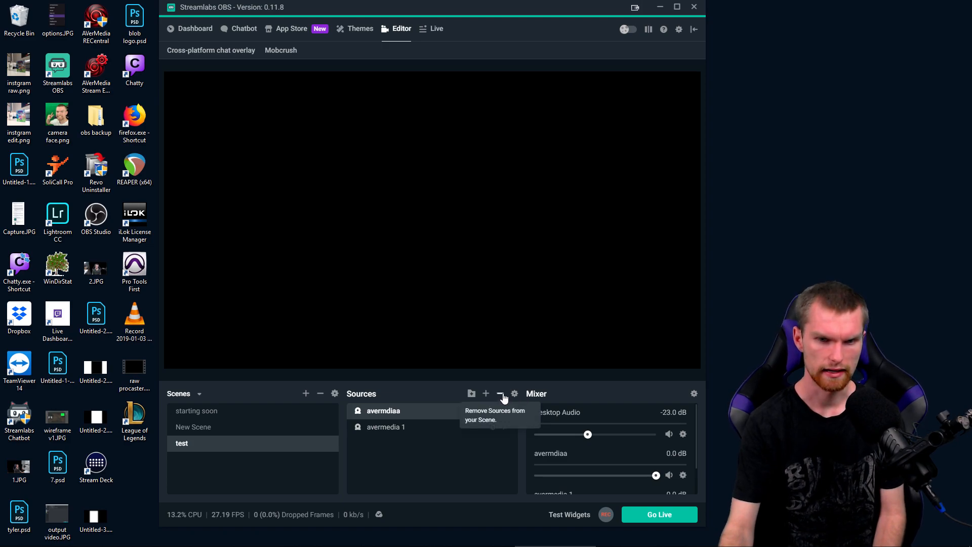
Step: Delete the 'avermdiaa' source from the test scene and confirm, leaving only 'avermedia 1'
click(499, 393)
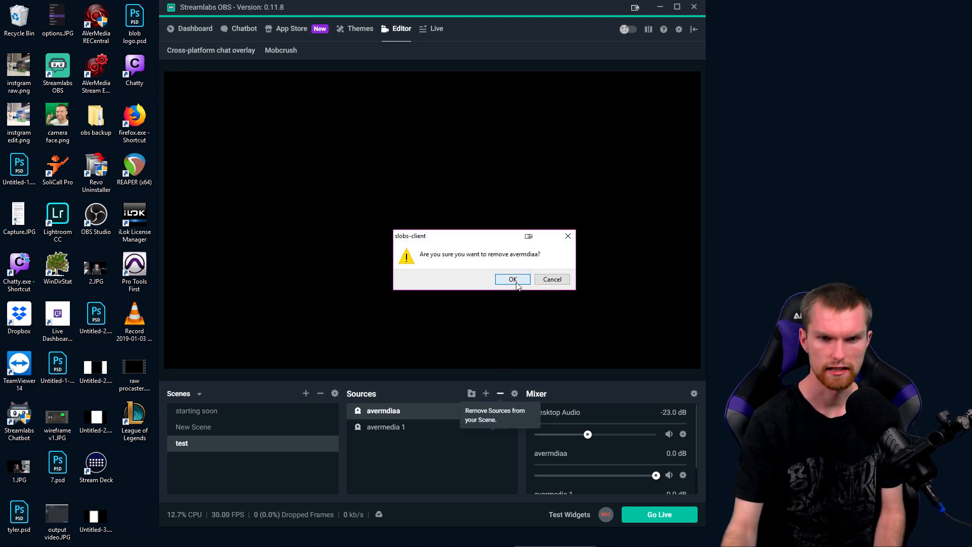
click(512, 280)
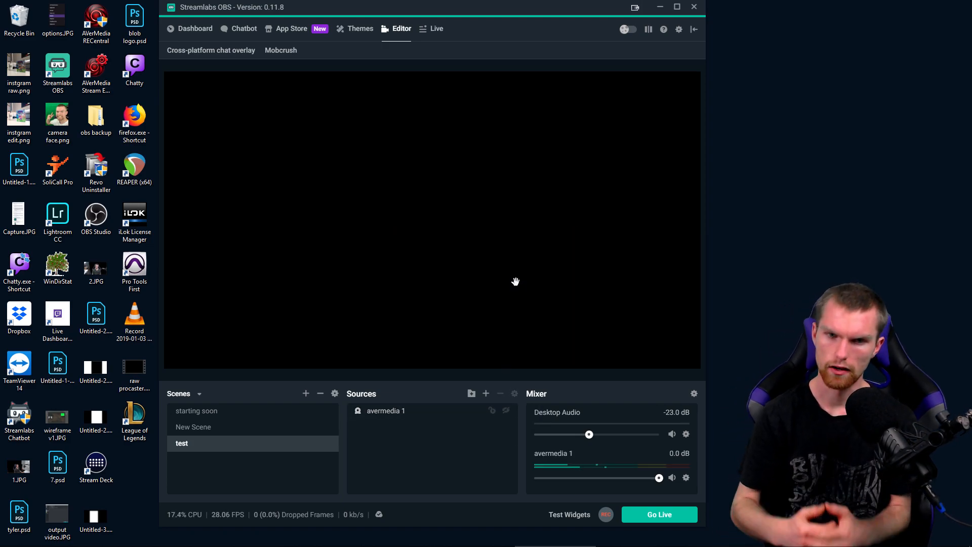
mouse_move(524, 311)
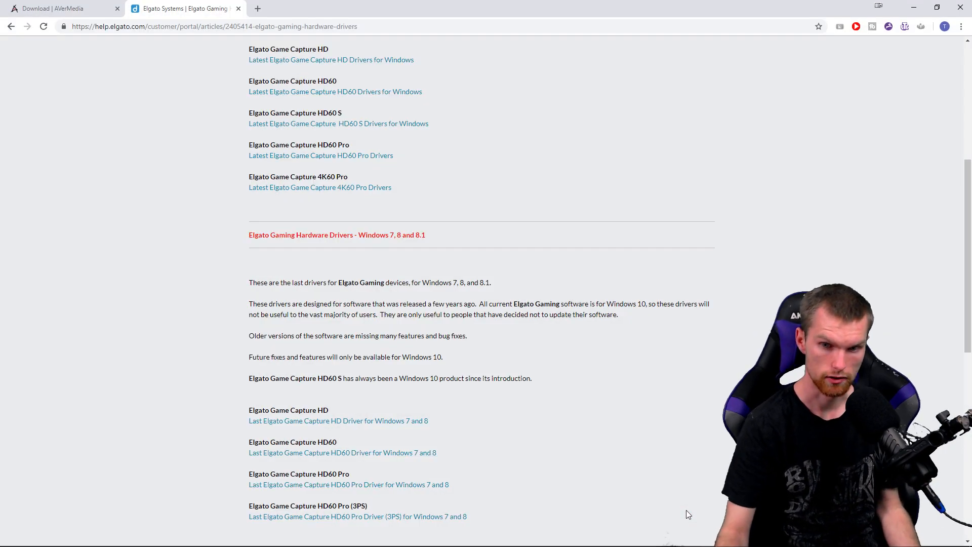
mouse_move(310, 142)
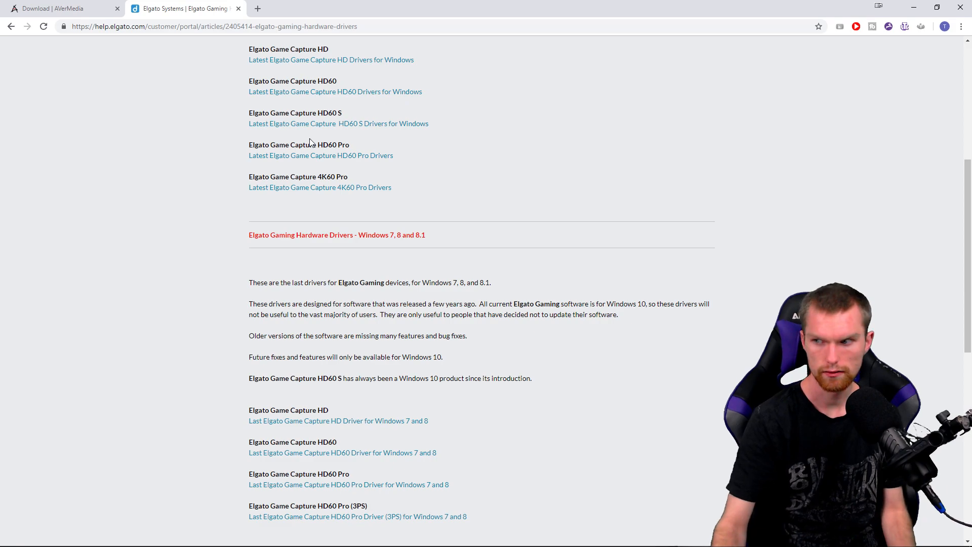
mouse_move(213, 81)
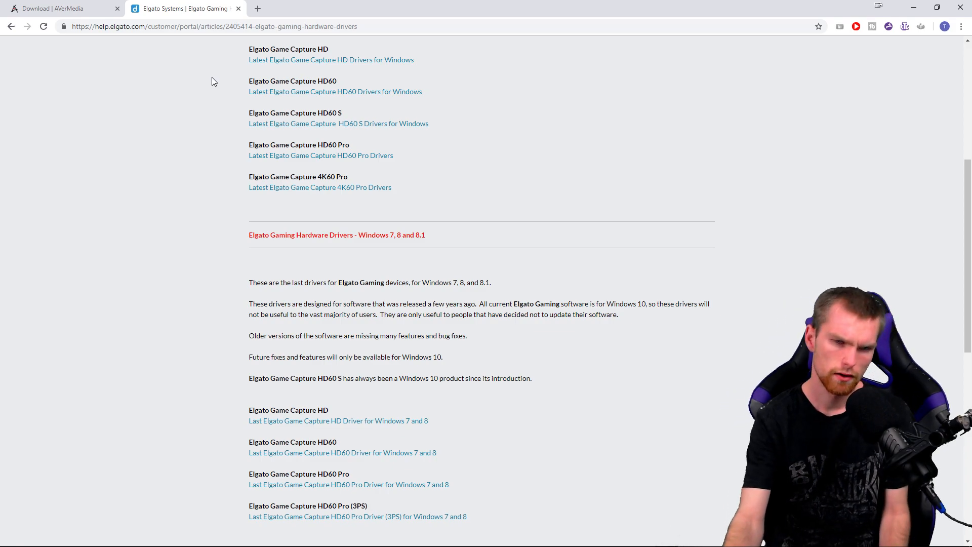
Step: On the AVerMedia download page, locate and select the Live Gamer HD C985 capture card
click(58, 8)
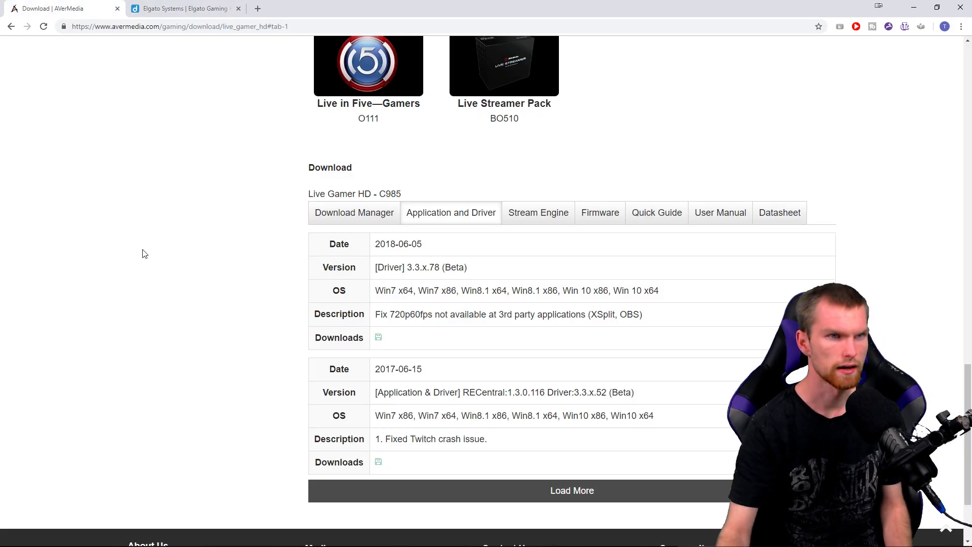
scroll(up, 3)
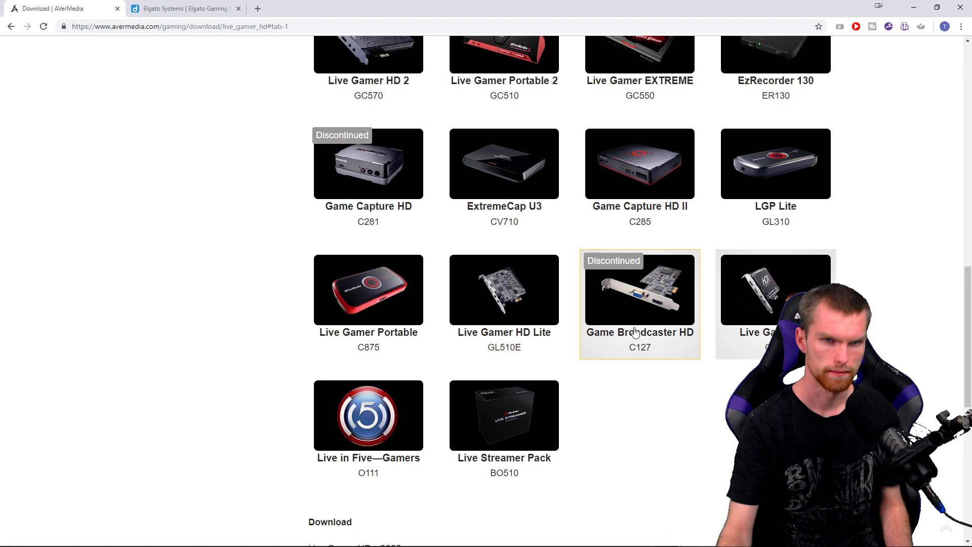
mouse_move(174, 119)
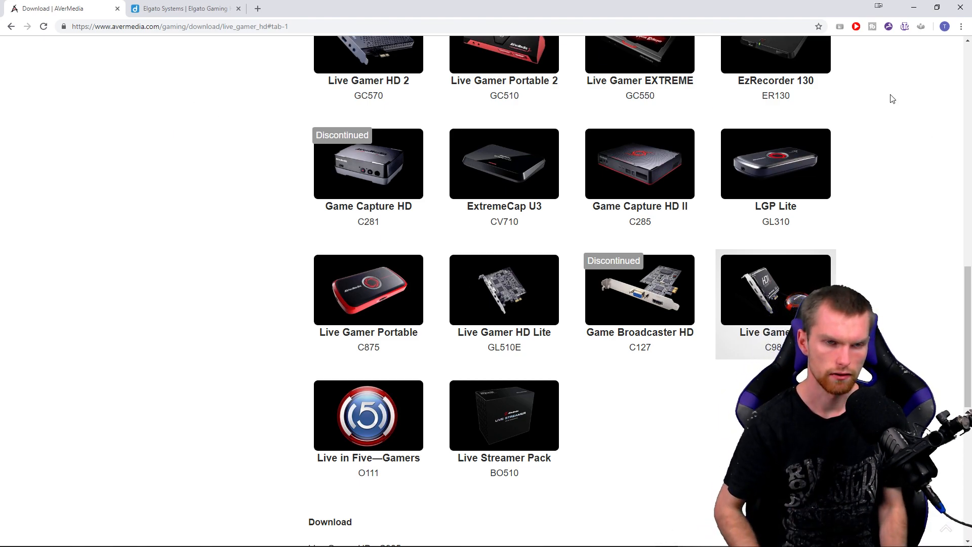
scroll(up, 3)
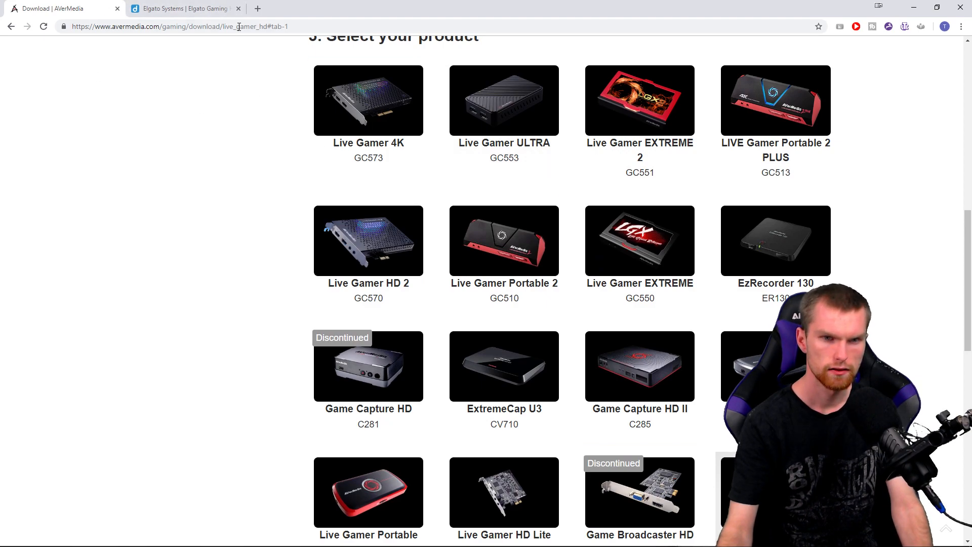
mouse_move(612, 280)
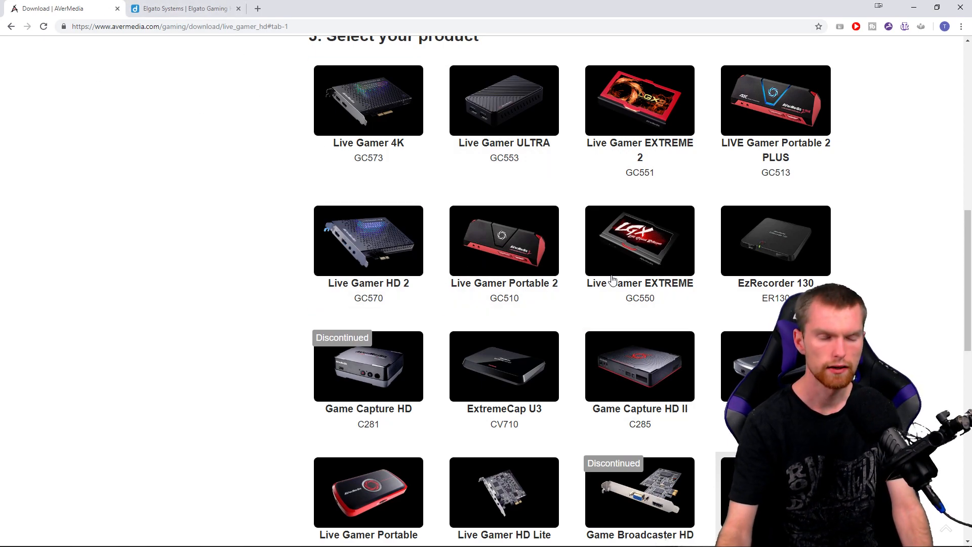
scroll(down, 3)
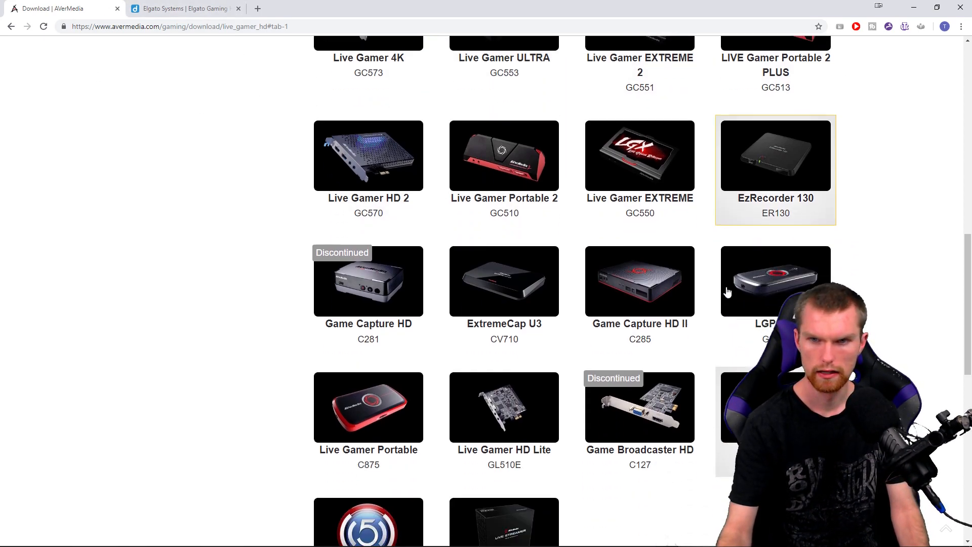
scroll(down, 3)
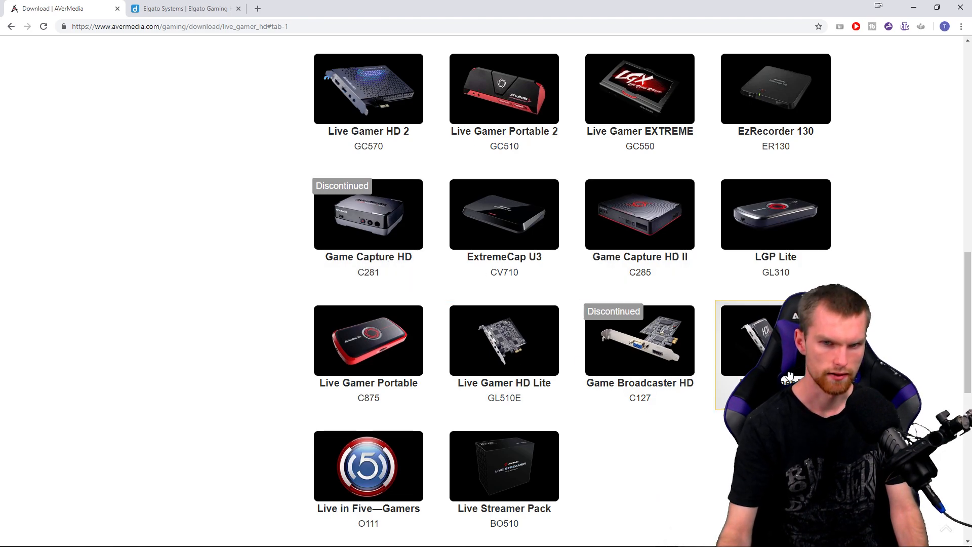
click(775, 341)
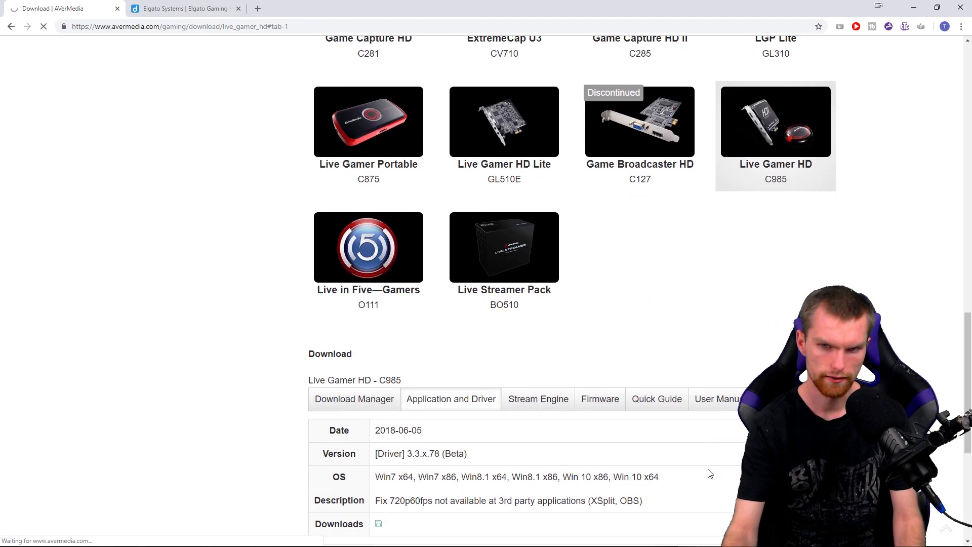
Step: Show the C985 Application and Driver table, highlighting the RECentral application name
scroll(down, 3)
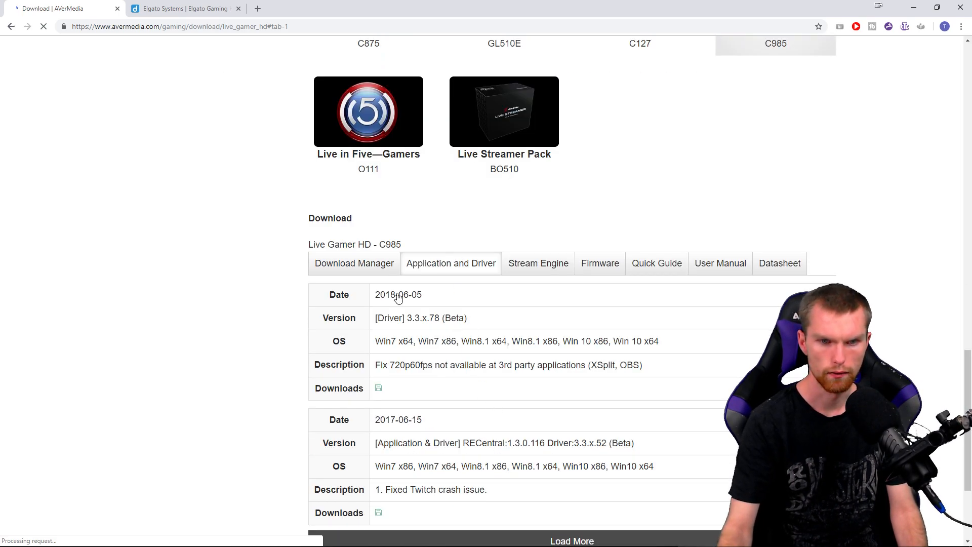
scroll(down, 3)
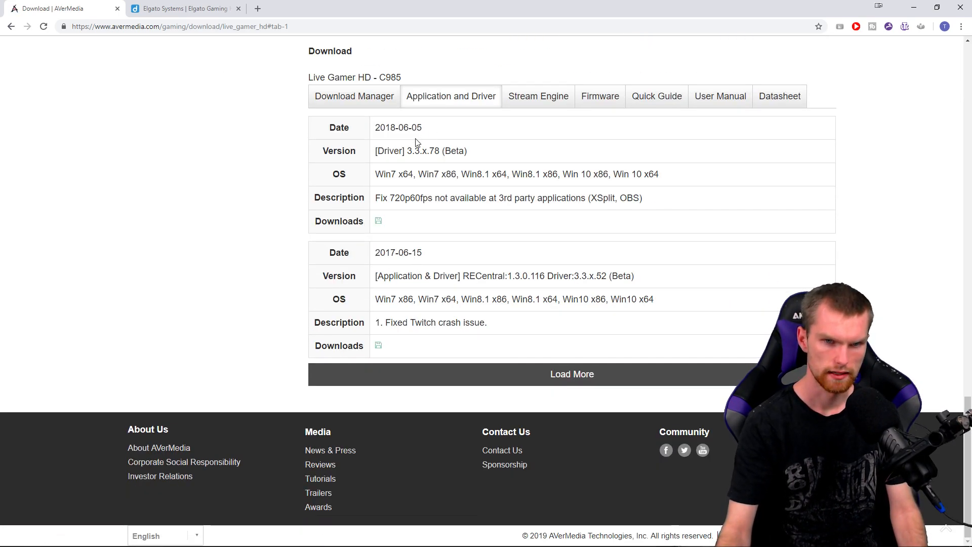
double_click(420, 151)
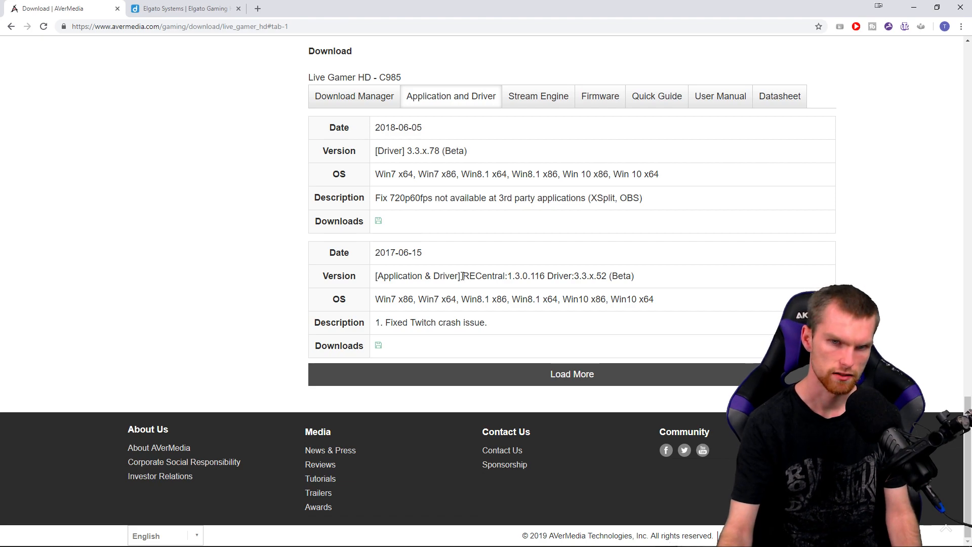
double_click(484, 275)
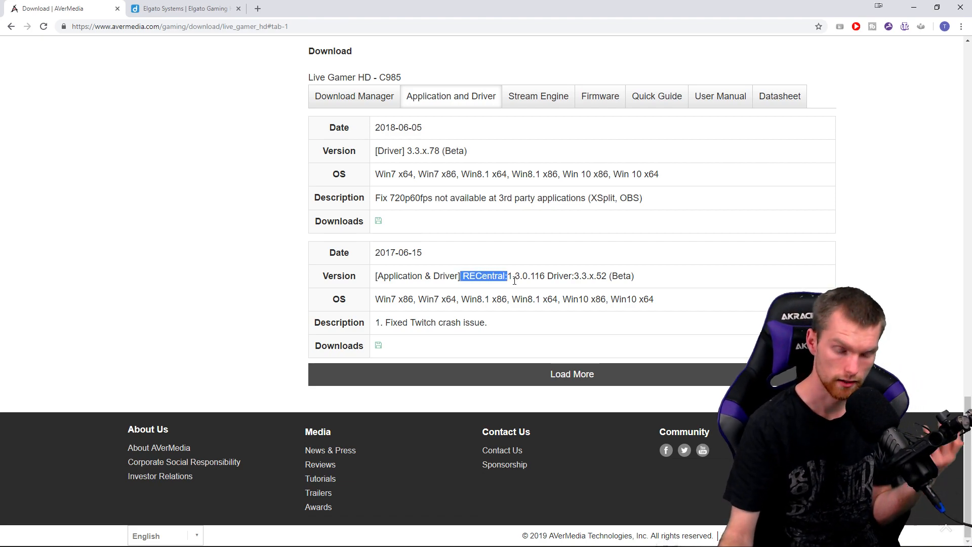
mouse_move(537, 253)
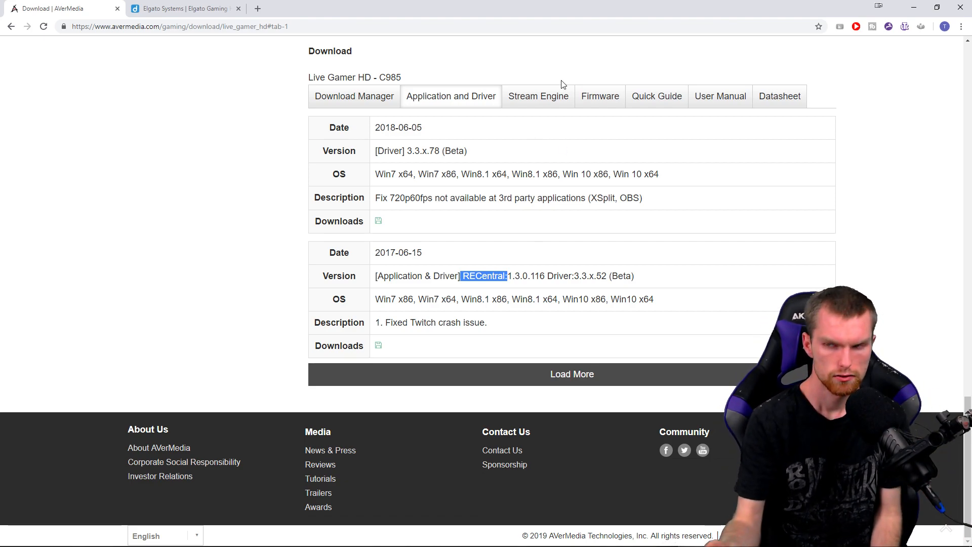
Step: View the Stream Engine downloads (v1.3.0.13 beta and V1.0.0.3) for the C985
click(537, 96)
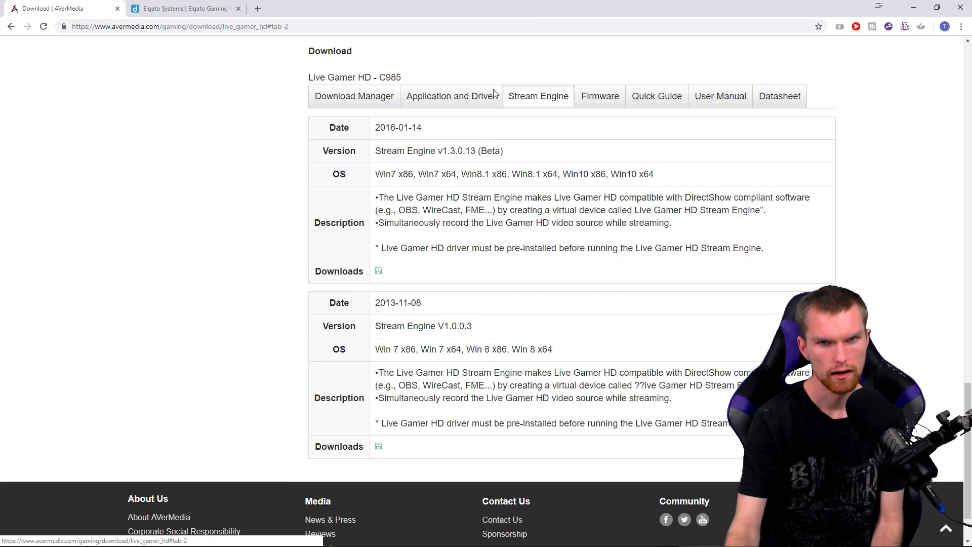
mouse_move(409, 287)
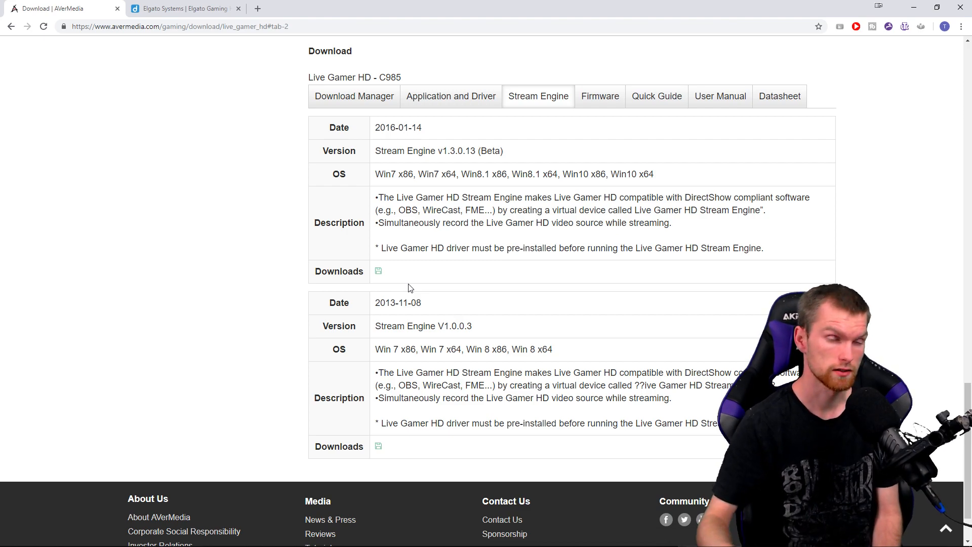
mouse_move(555, 92)
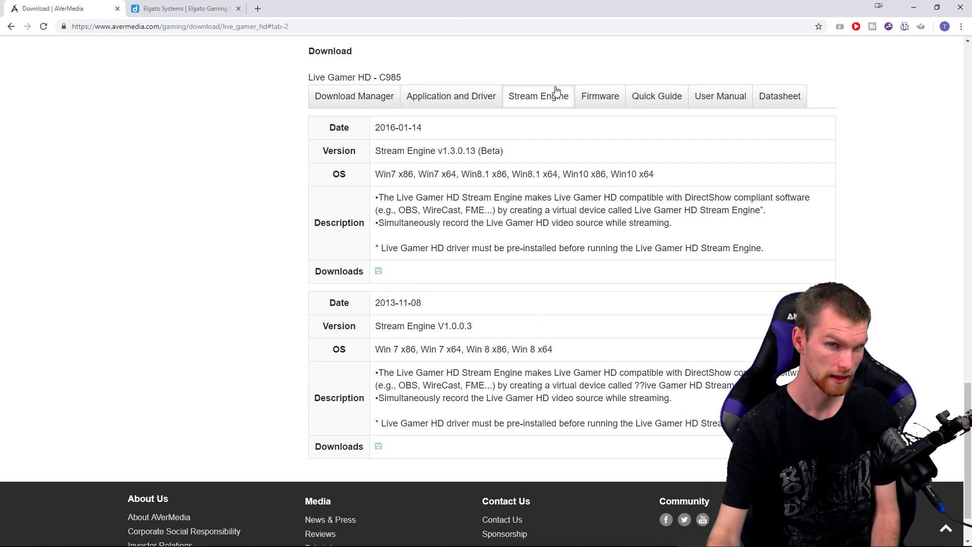
mouse_move(571, 76)
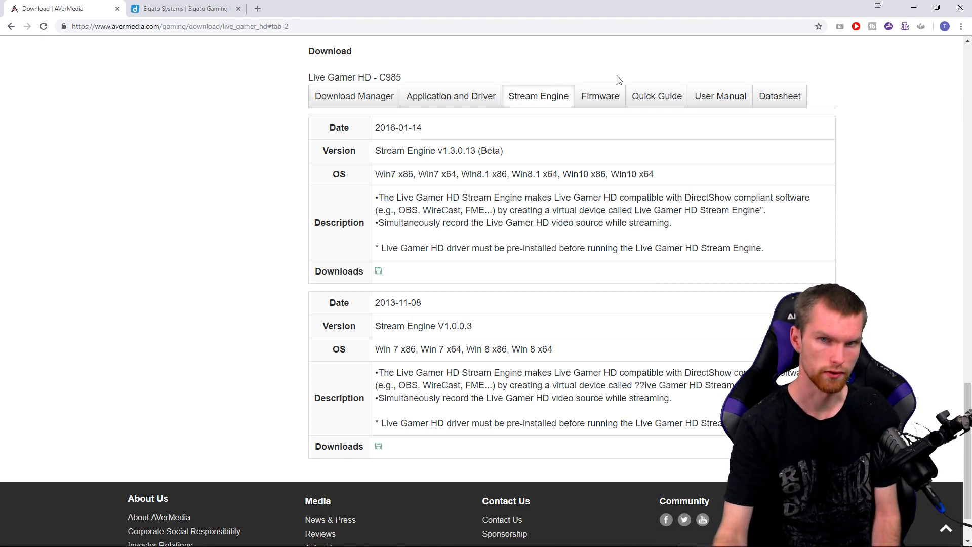
mouse_move(540, 169)
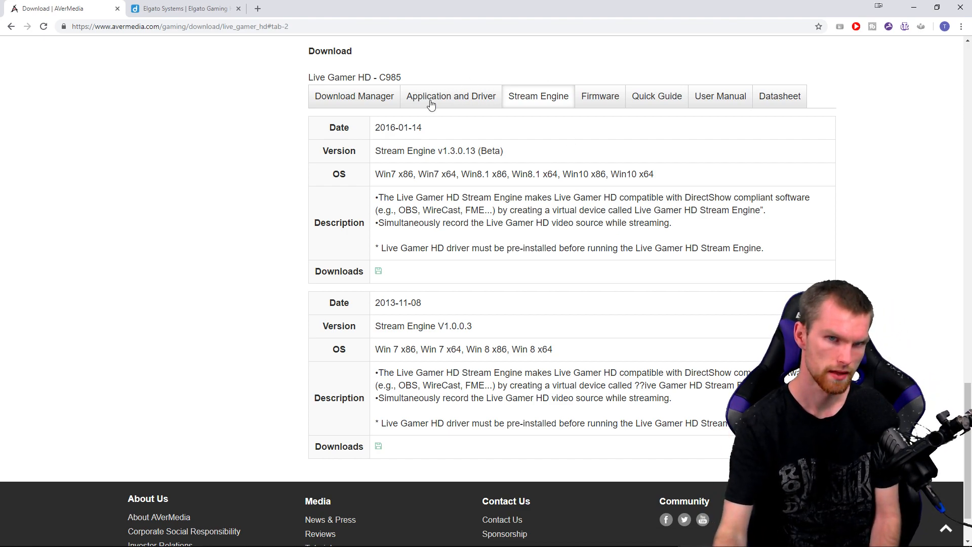
mouse_move(181, 9)
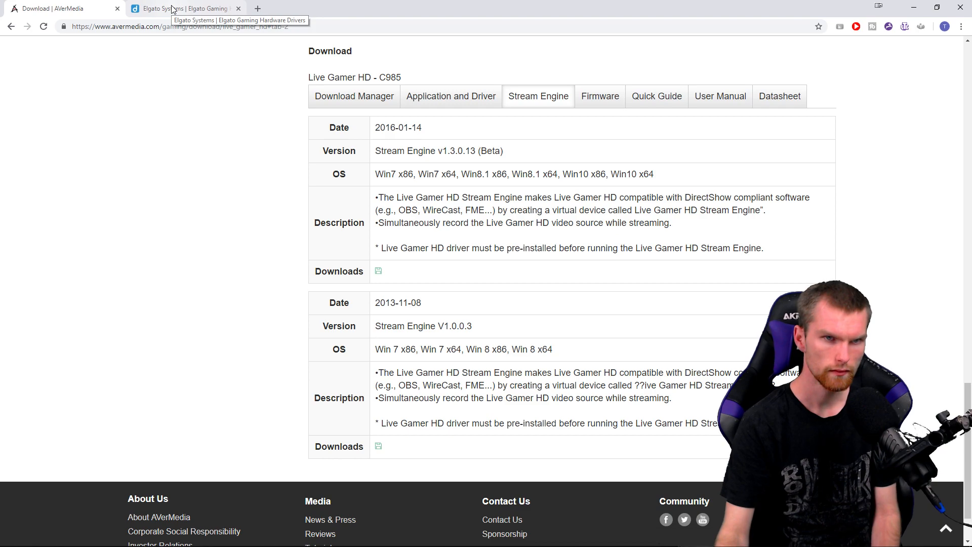
Step: Review the Elgato Gaming Hardware Drivers – Windows 10 links, highlighting the Game Capture HD driver
click(183, 8)
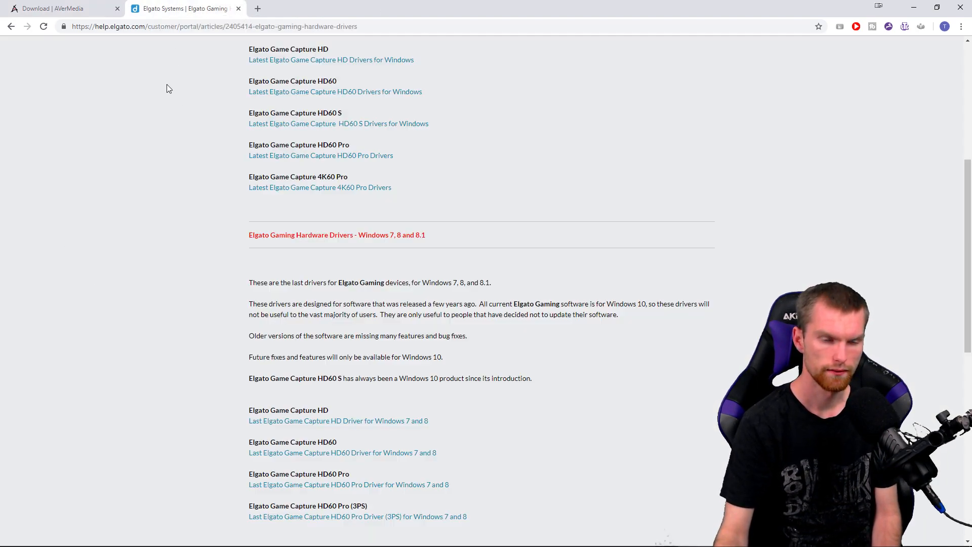
scroll(up, 3)
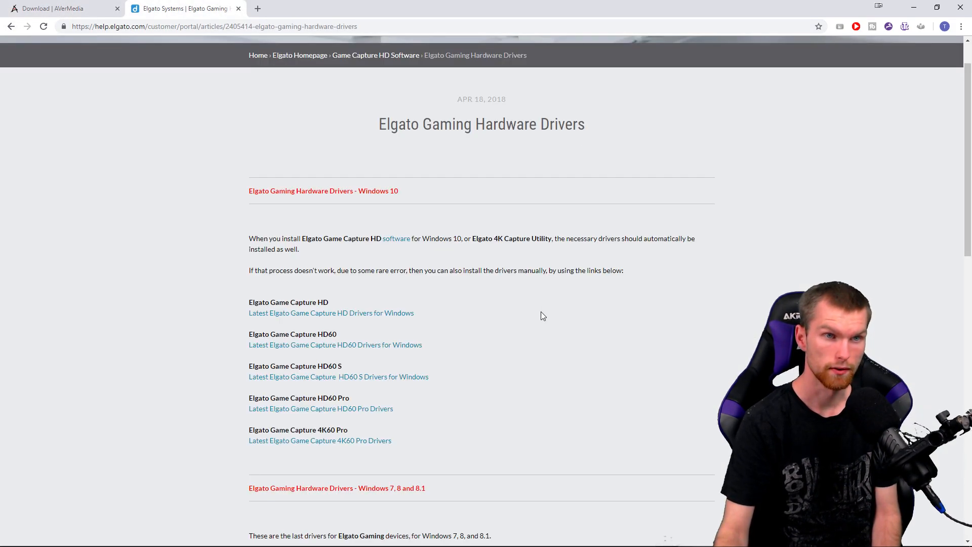
scroll(down, 3)
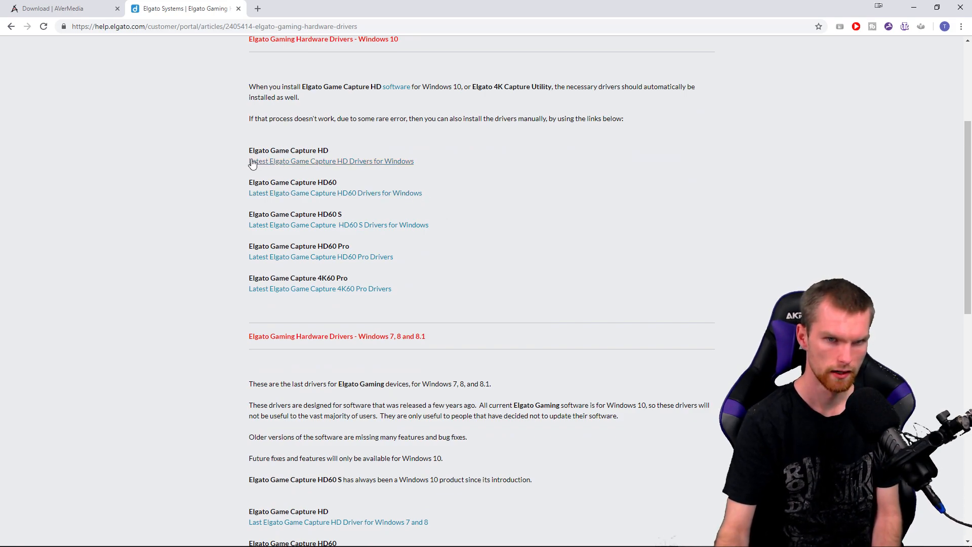
double_click(331, 161)
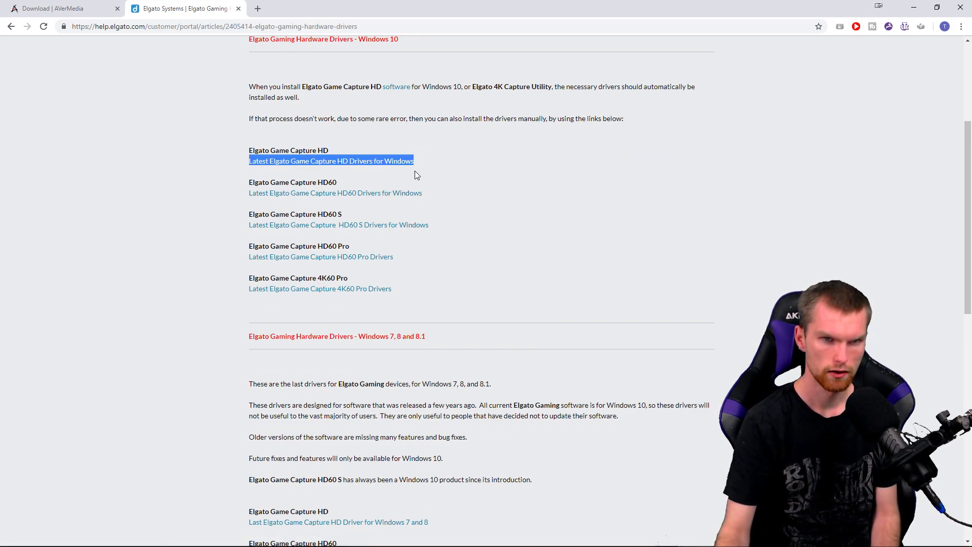
mouse_move(352, 142)
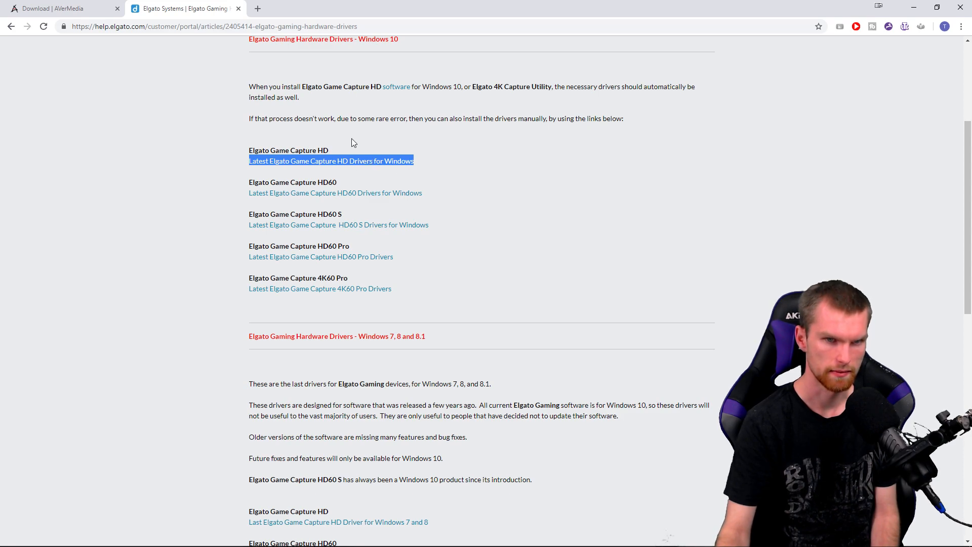
click(225, 183)
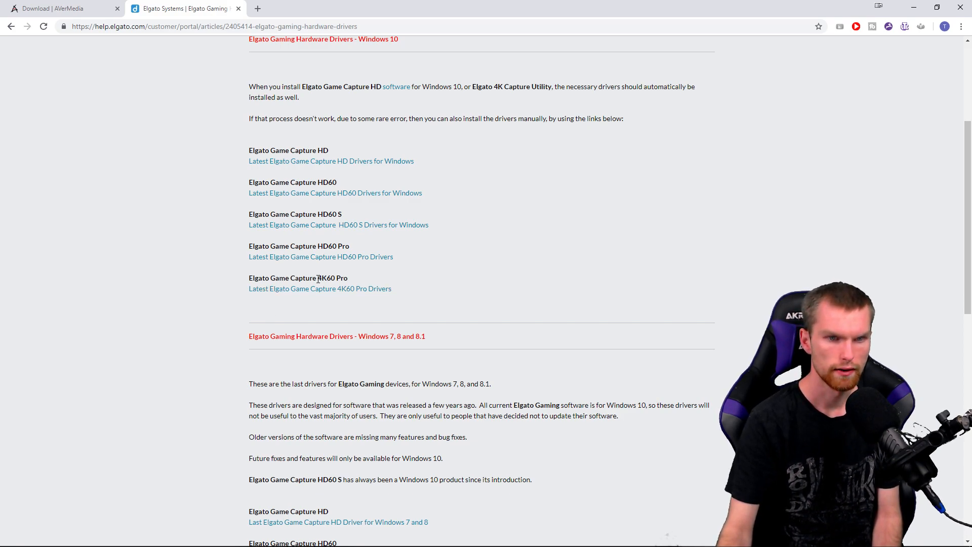
double_click(333, 277)
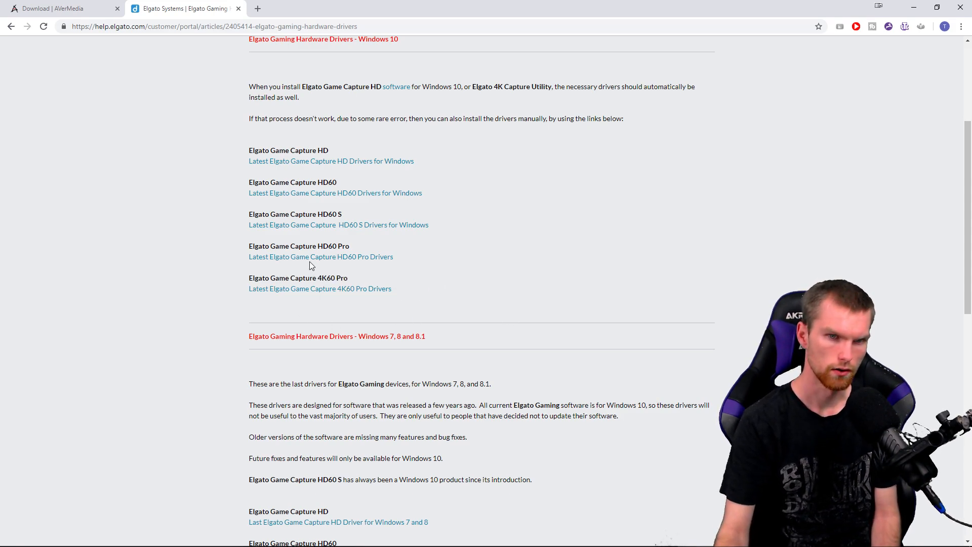
mouse_move(535, 300)
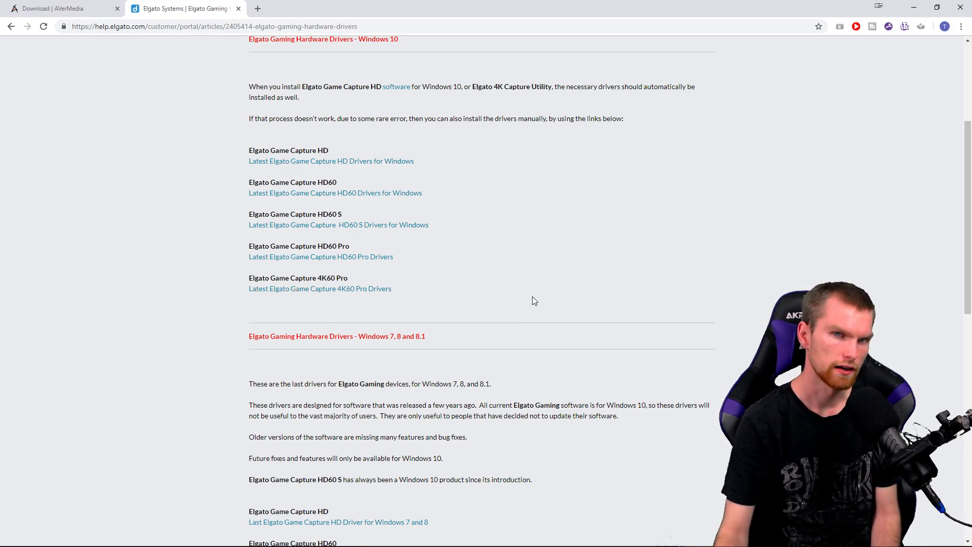
mouse_move(468, 349)
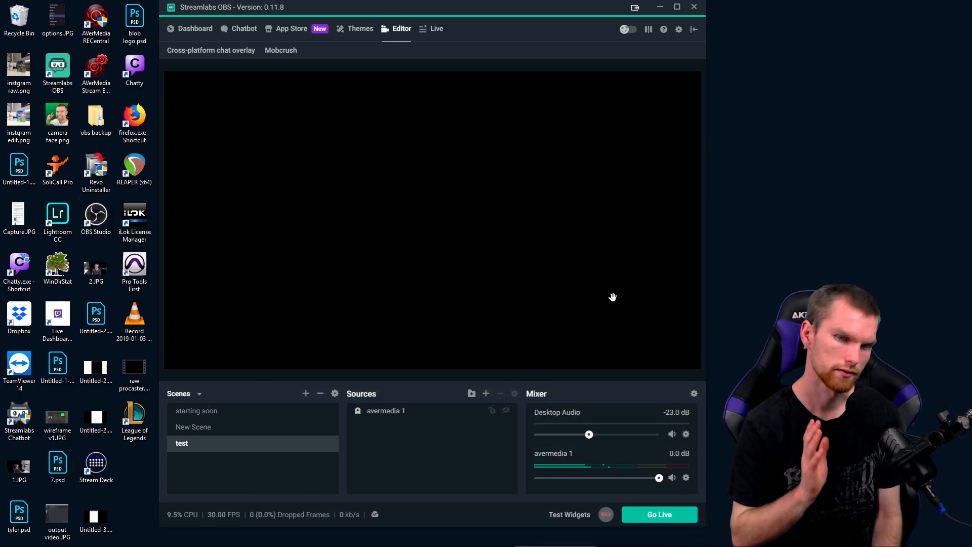
Step: Select the 'avermedia 1' source in the test scene's Sources panel
click(386, 410)
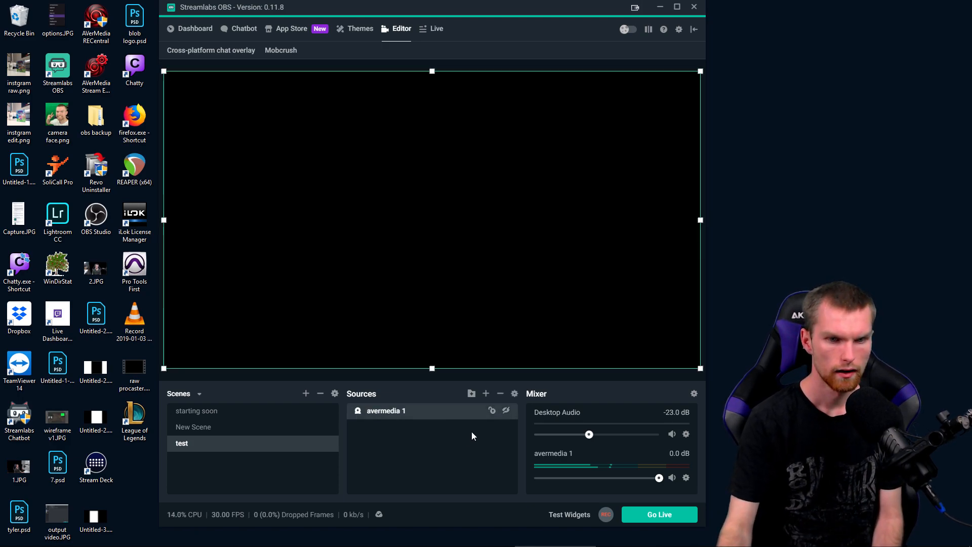
mouse_move(486, 393)
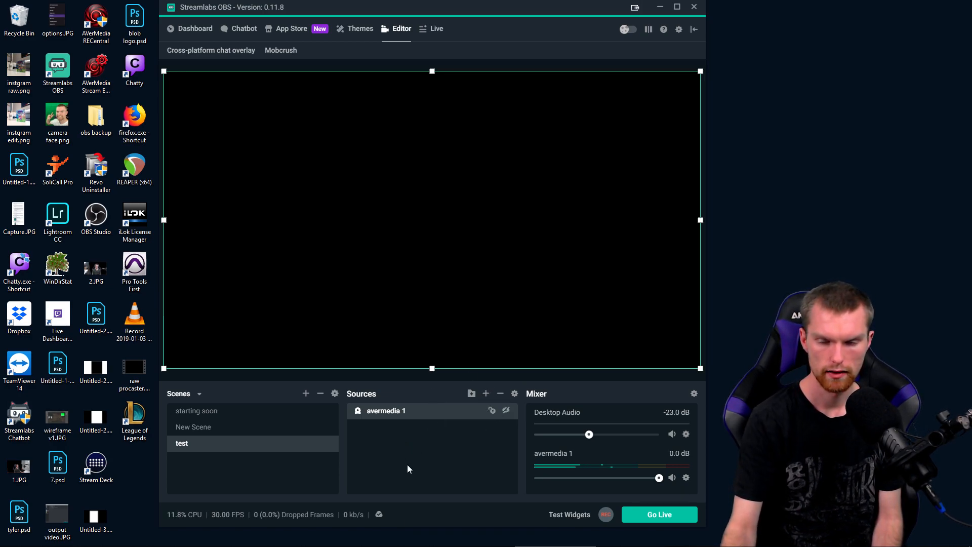
mouse_move(486, 392)
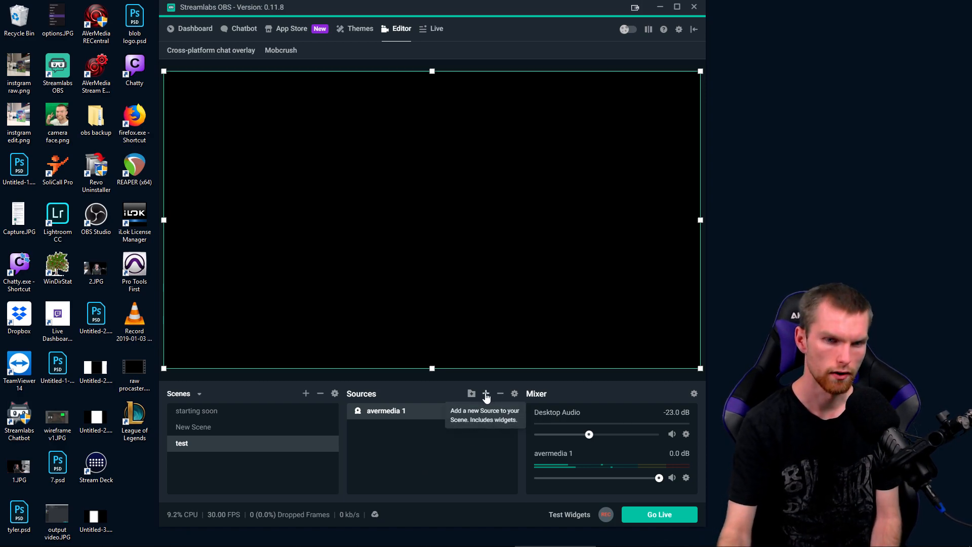
Step: Start adding a new source and choose Video Capture Device as its type
click(486, 393)
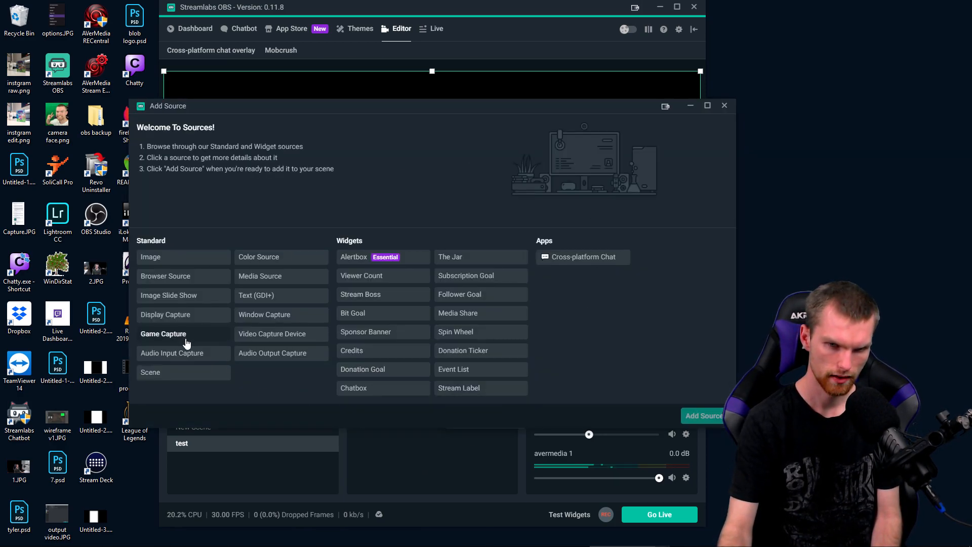
mouse_move(312, 376)
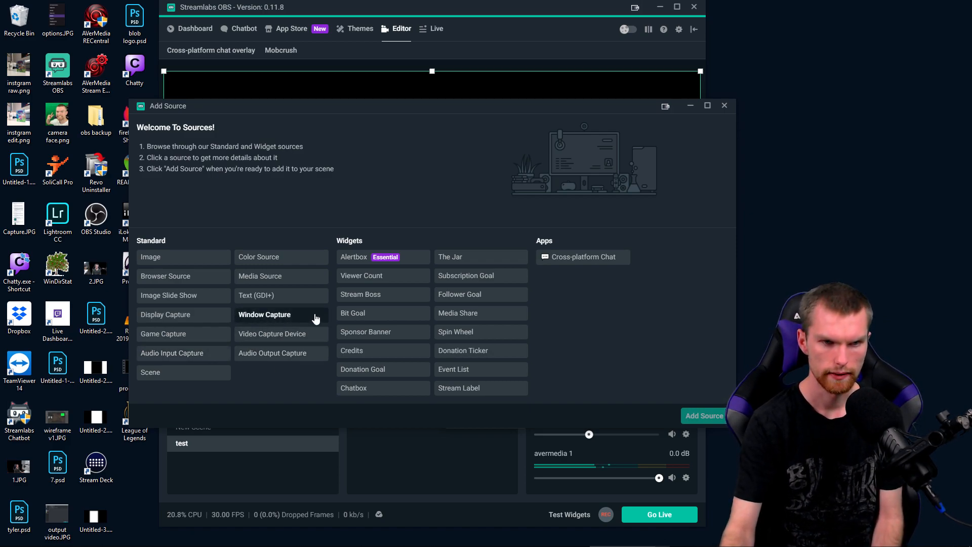
mouse_move(163, 333)
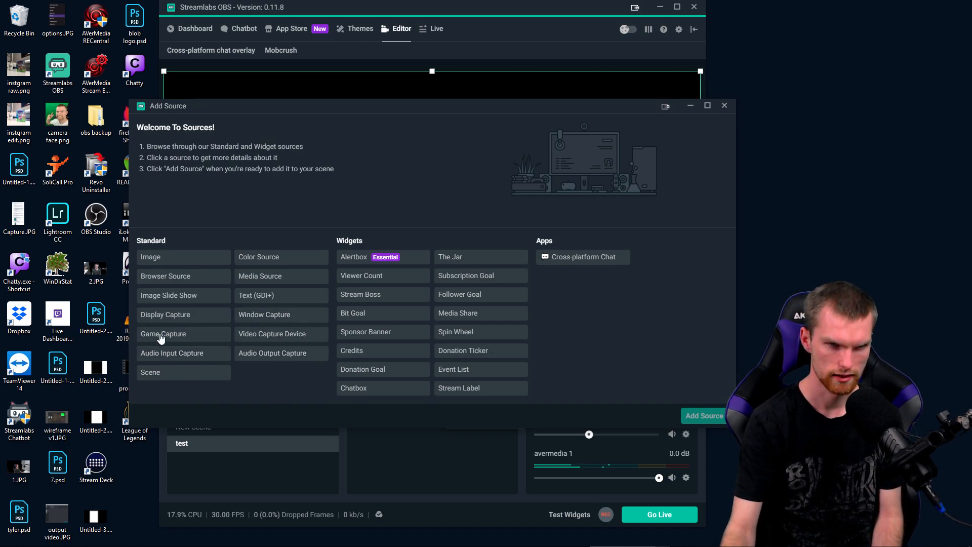
mouse_move(273, 333)
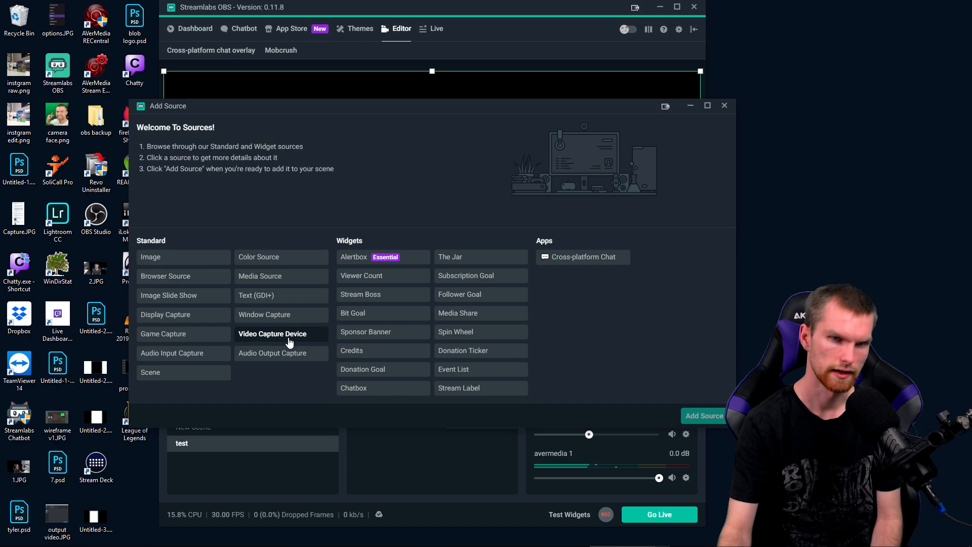
click(273, 333)
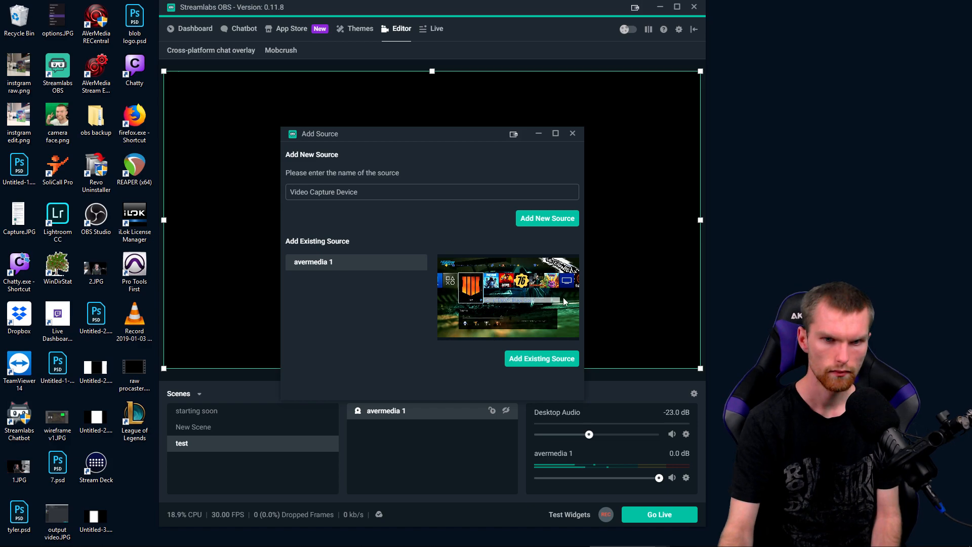
mouse_move(378, 216)
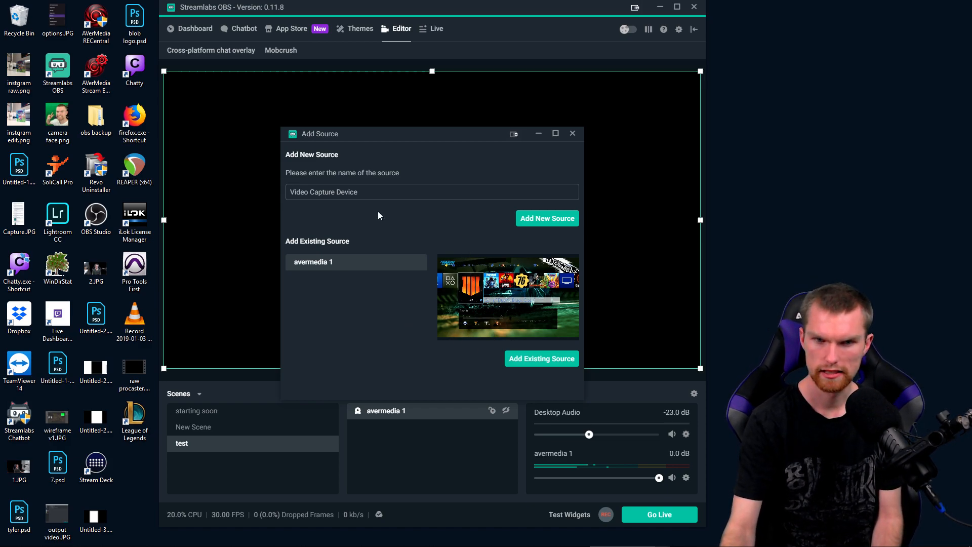
Step: Name the new video capture source 'avermedia' and create it, opening its device settings
triple_click(323, 191)
text(a)
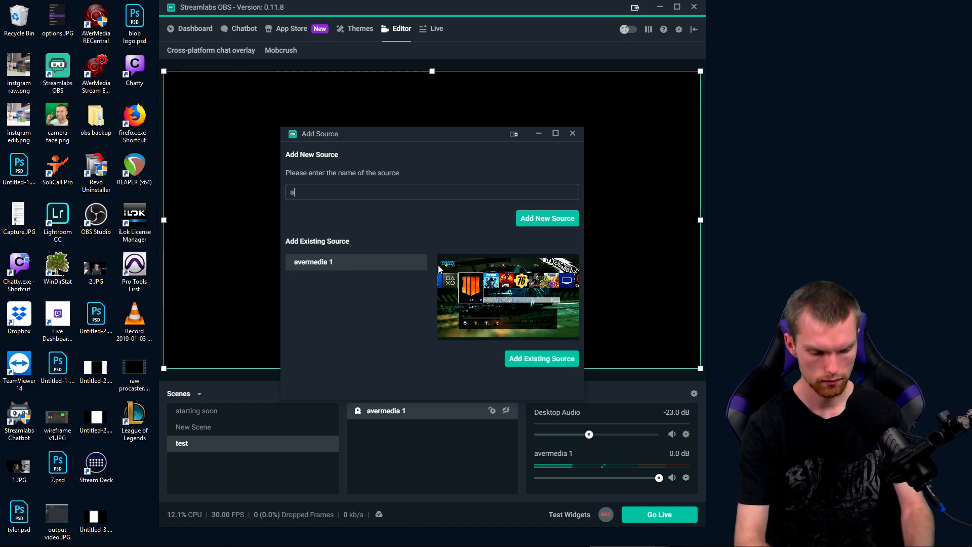
text(vermedia)
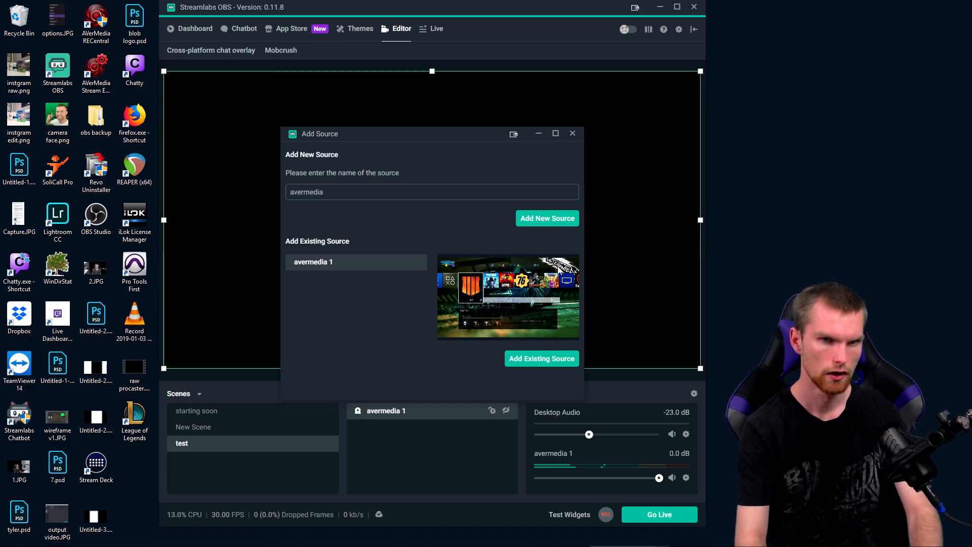
mouse_move(552, 222)
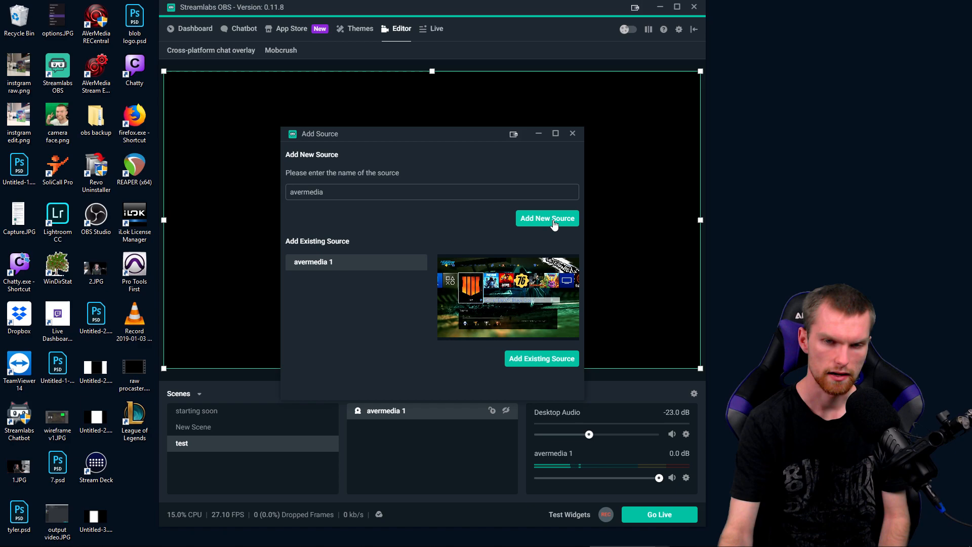
click(545, 219)
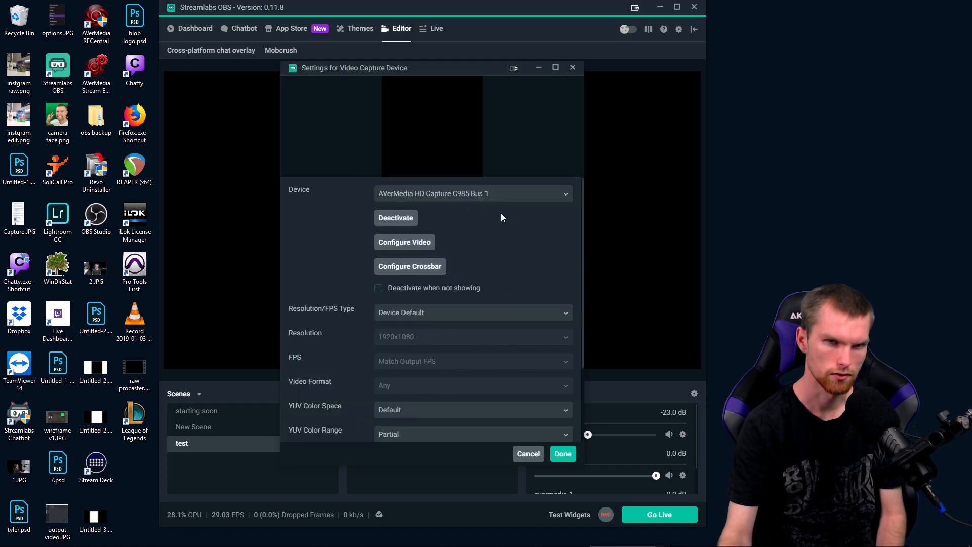
mouse_move(584, 231)
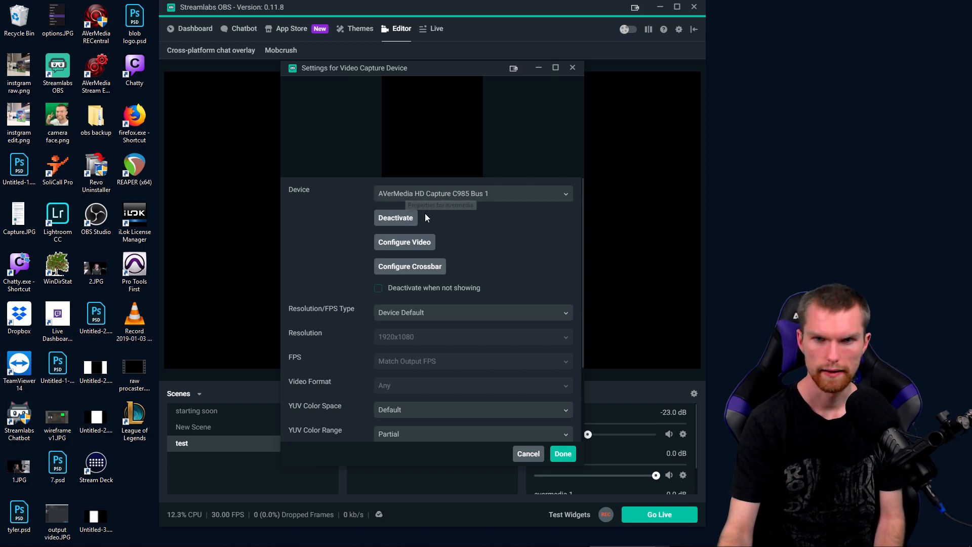
click(473, 193)
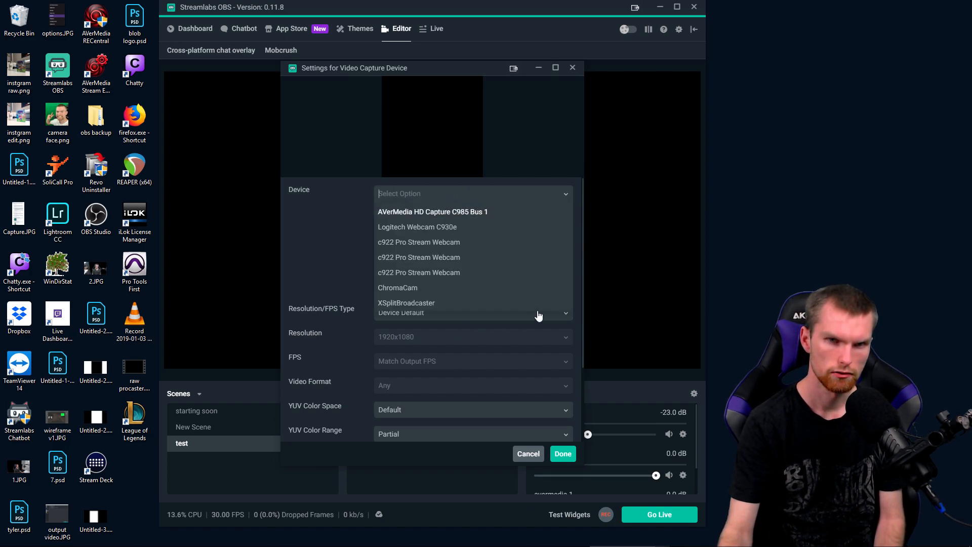
mouse_move(433, 226)
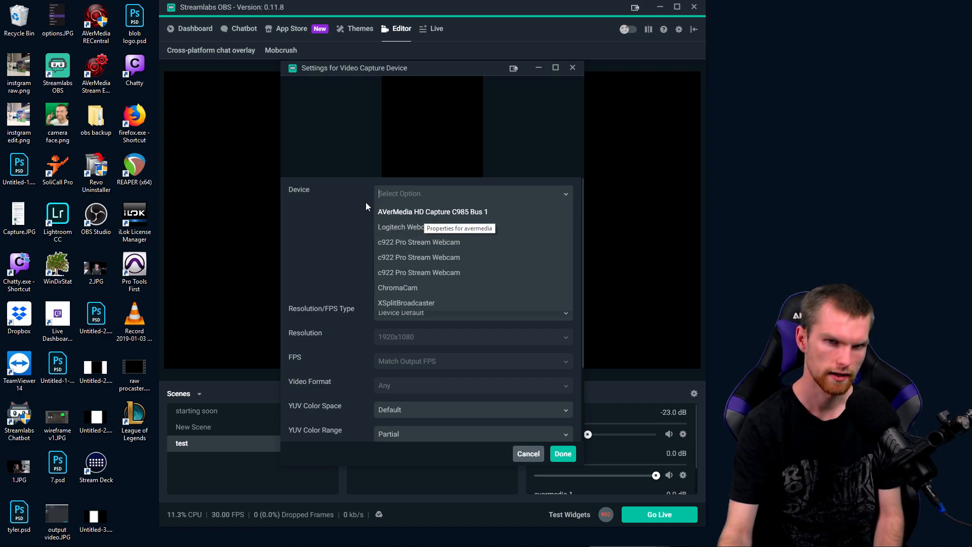
mouse_move(400, 208)
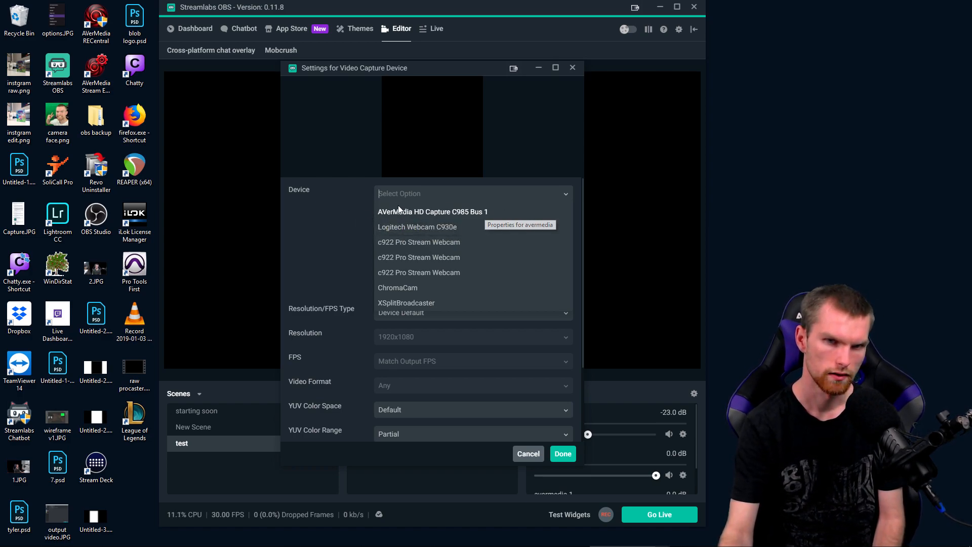
mouse_move(363, 237)
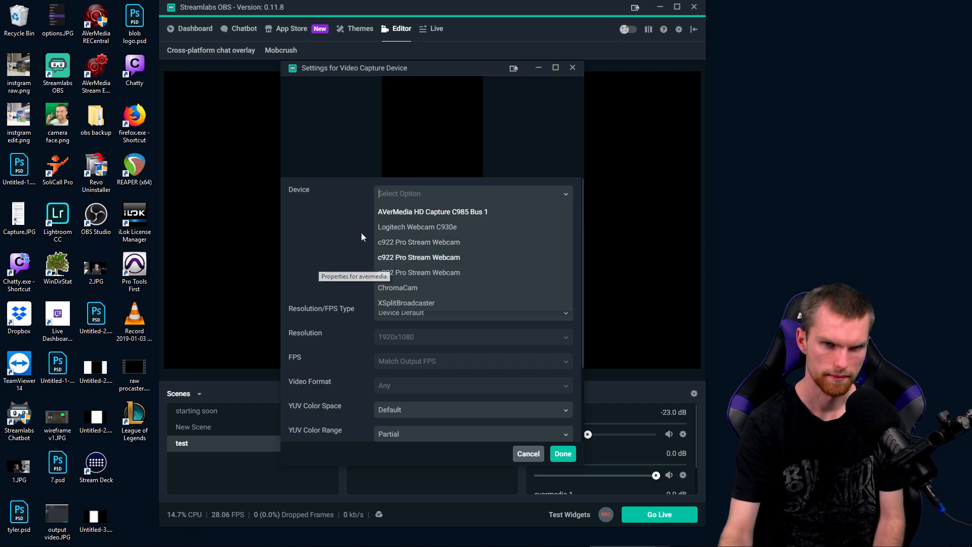
mouse_move(466, 215)
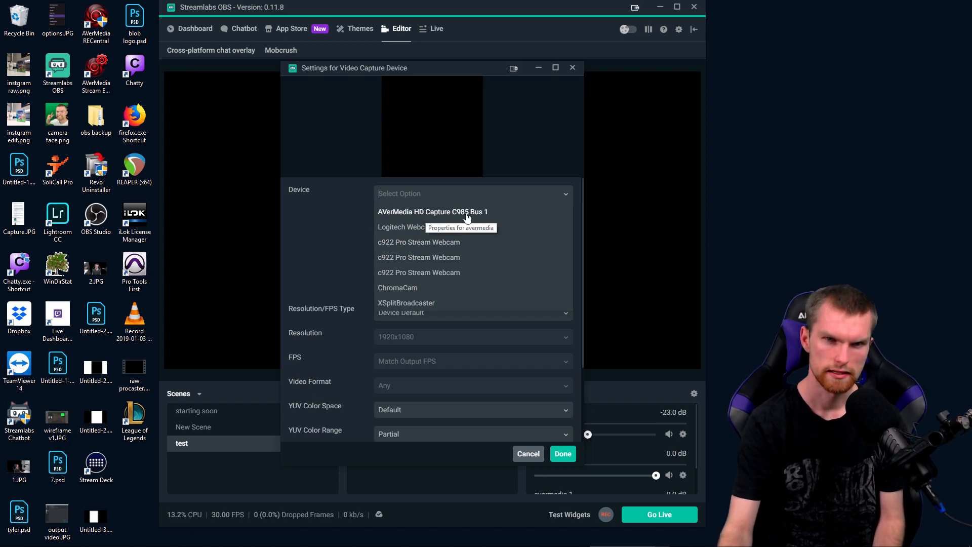
click(433, 212)
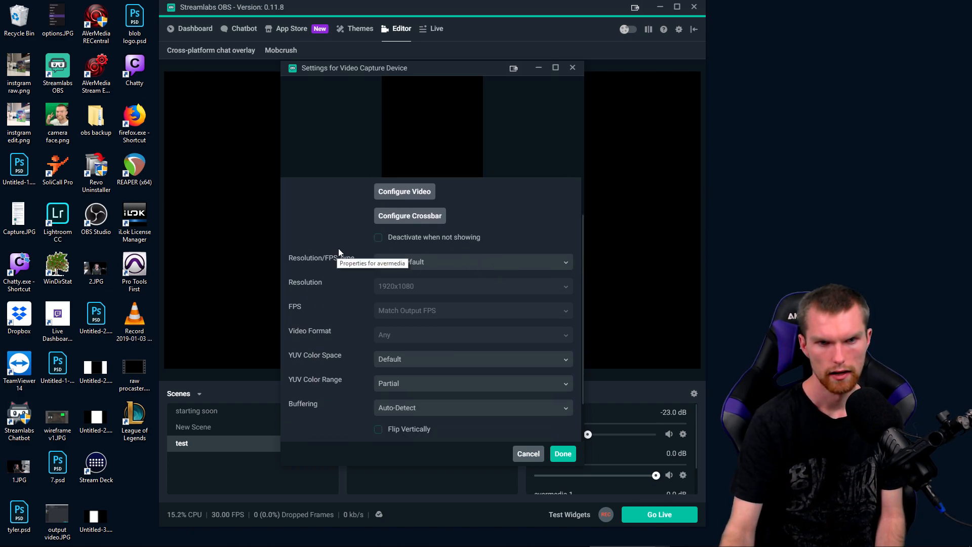
Step: Set Resolution/FPS Type to Custom at 1920x1080 with 30 FPS
click(473, 261)
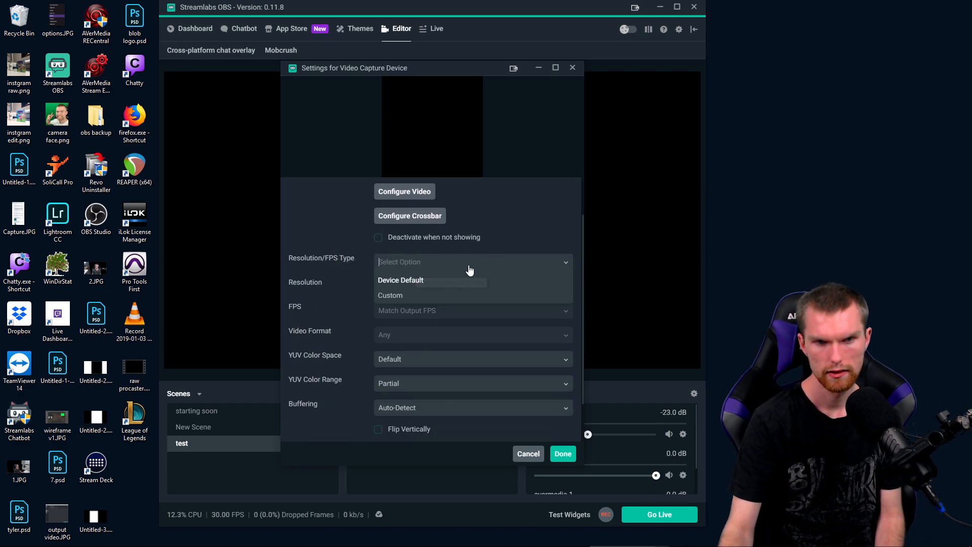
mouse_move(333, 303)
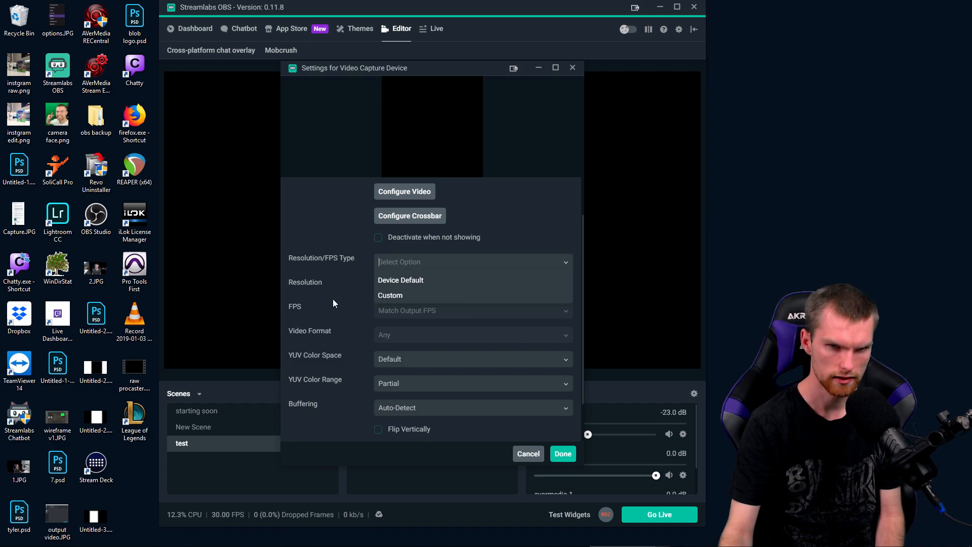
click(391, 294)
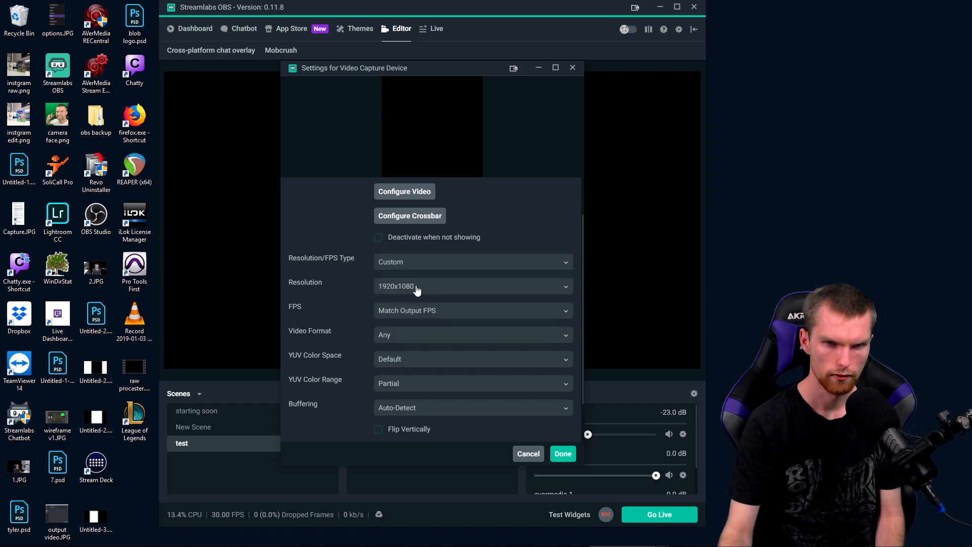
mouse_move(356, 308)
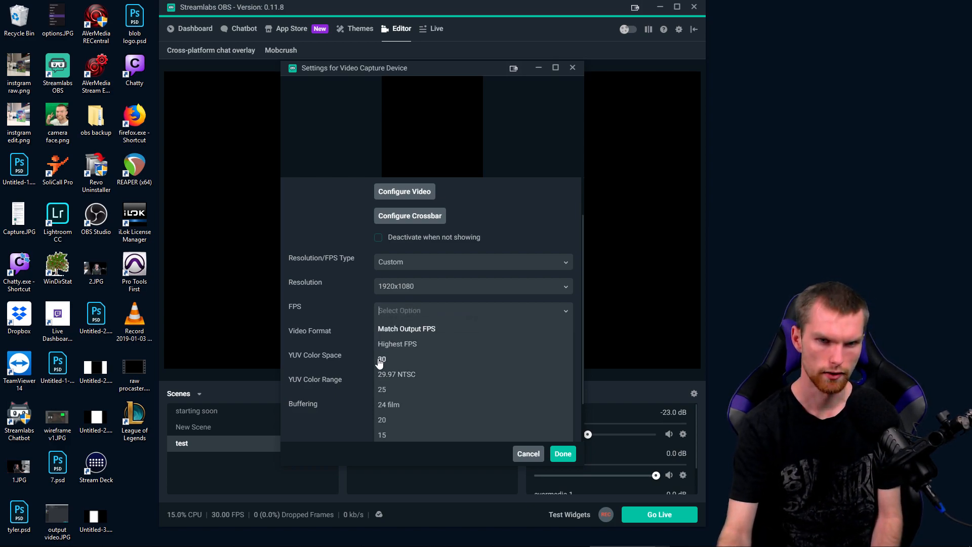
click(381, 359)
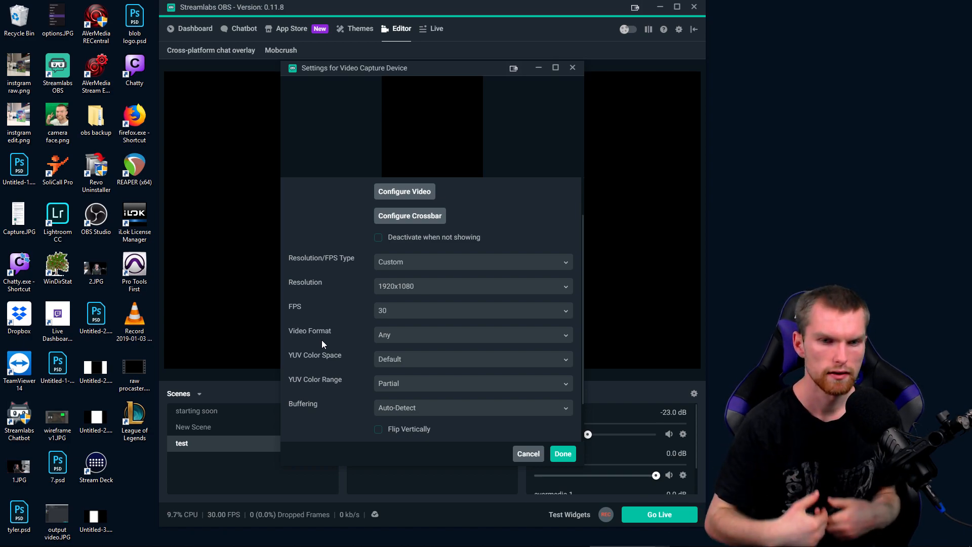
mouse_move(403, 334)
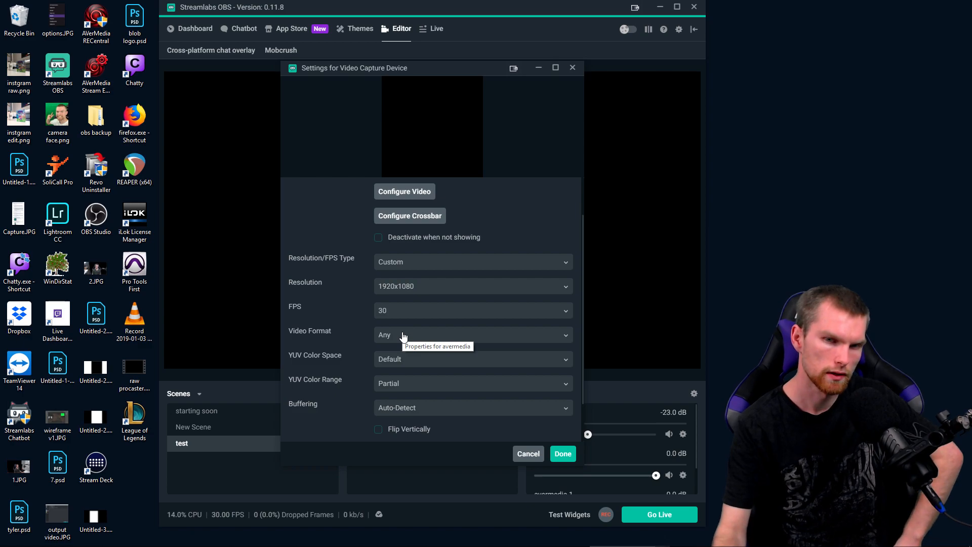
mouse_move(335, 340)
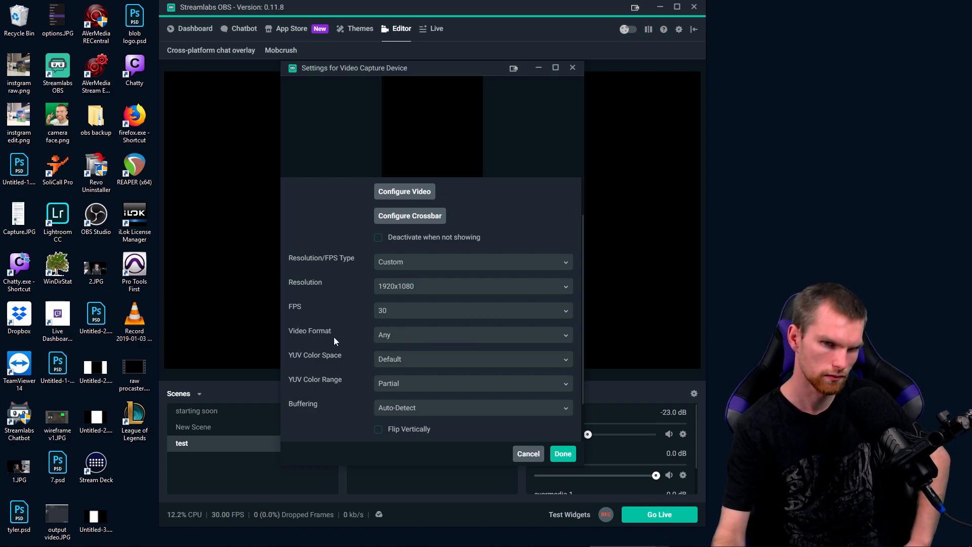
Step: Set the video format to YV12, then try 601 colour space with Full colour range
click(473, 335)
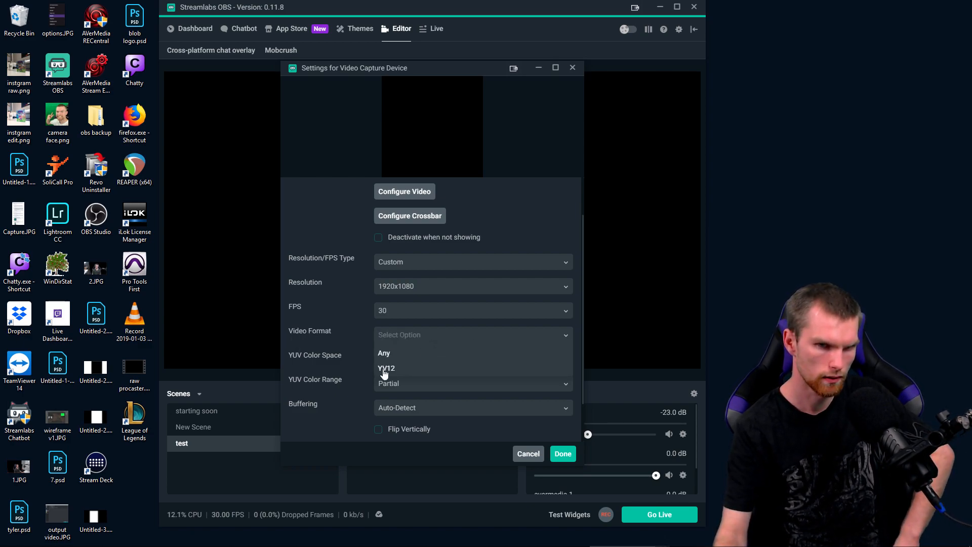
click(386, 368)
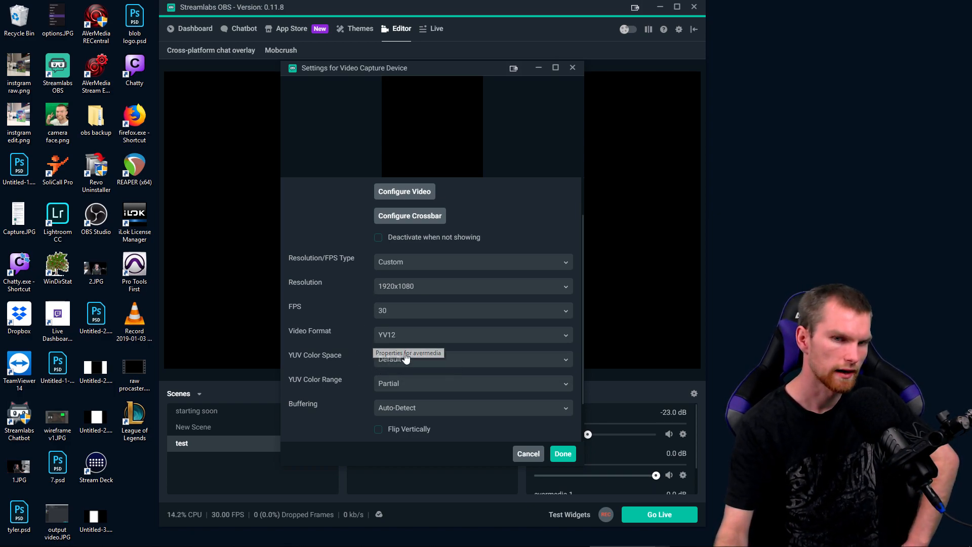
click(473, 359)
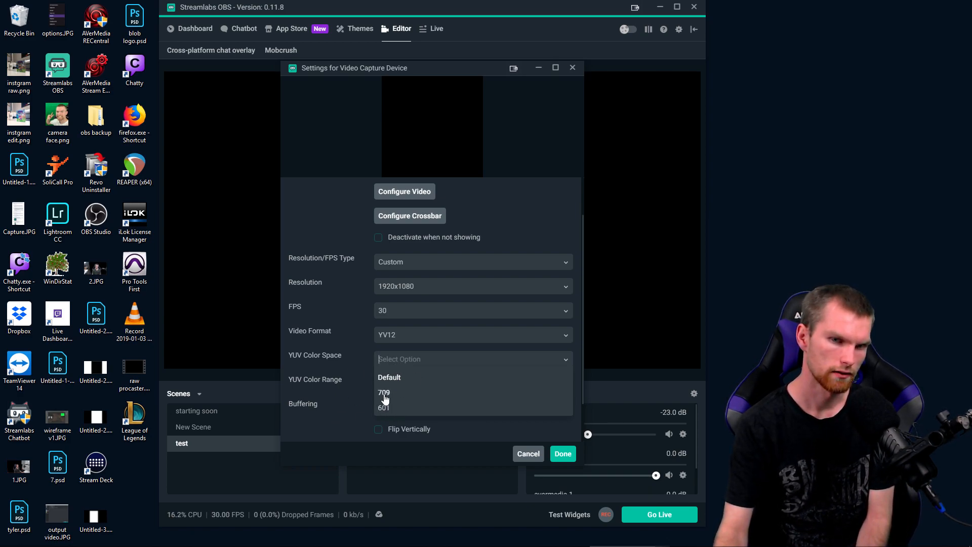
click(389, 377)
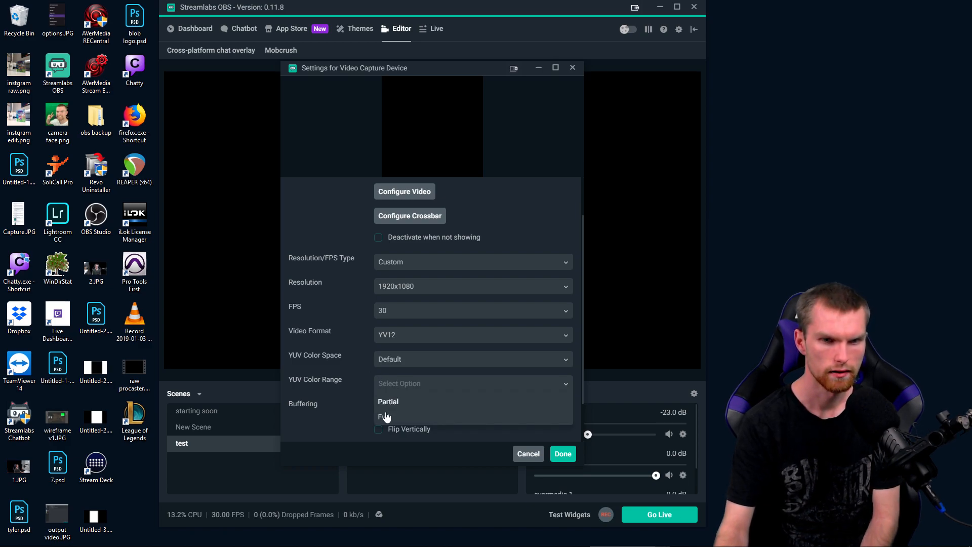
click(388, 401)
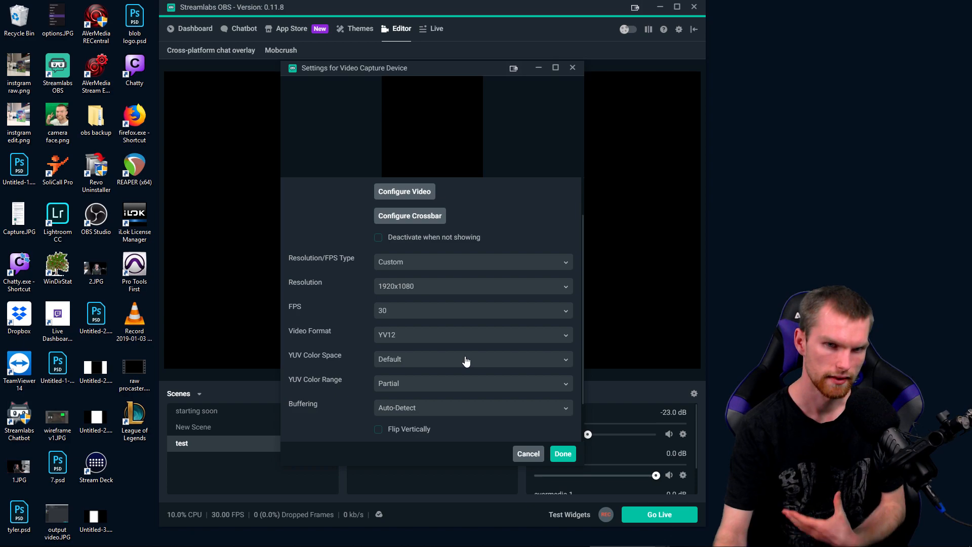
click(473, 359)
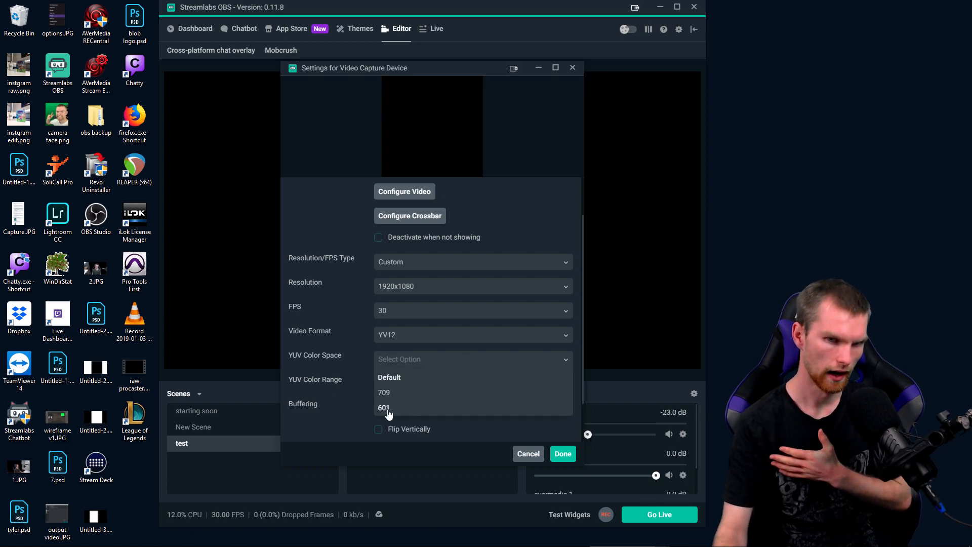
click(384, 407)
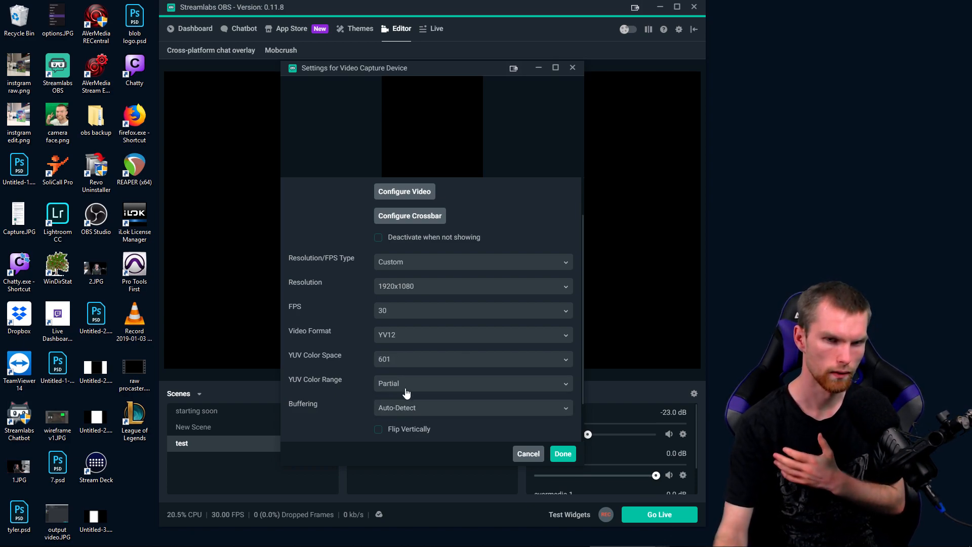
click(473, 383)
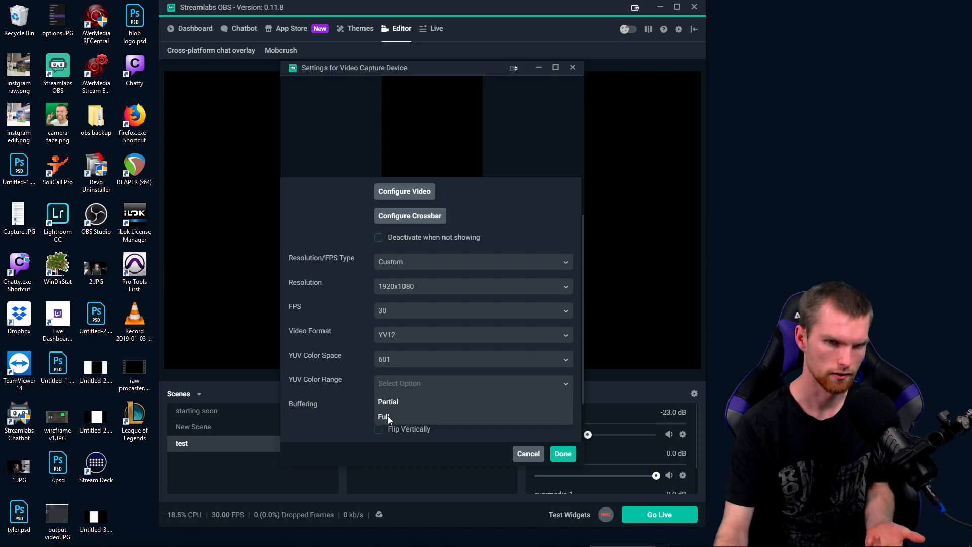
click(383, 417)
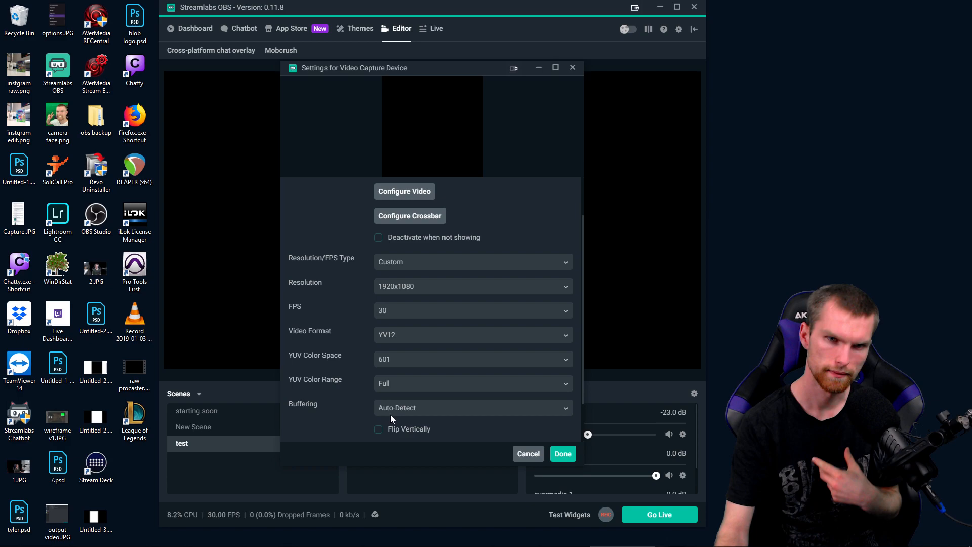
Step: Switch the YUV colour space to 709 while keeping the colour range at Full
click(473, 359)
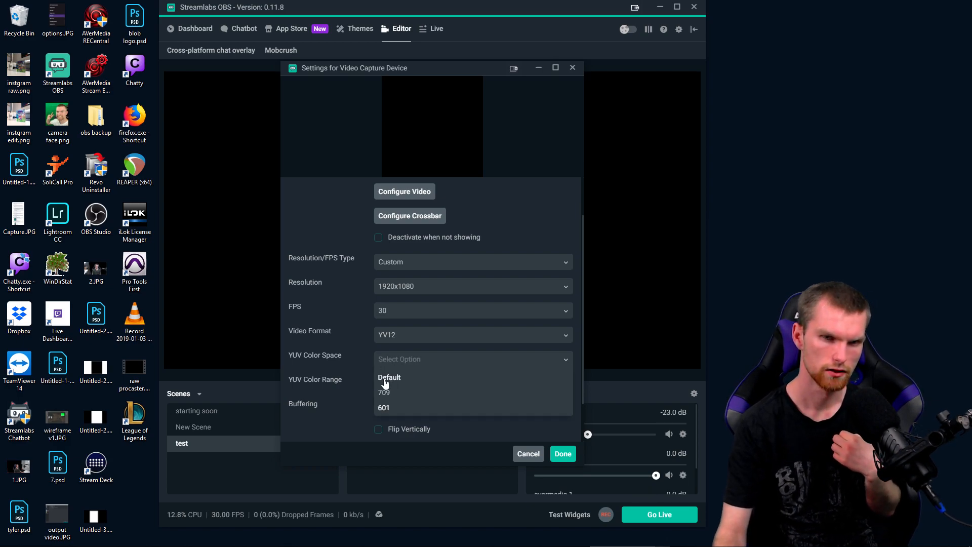
click(384, 393)
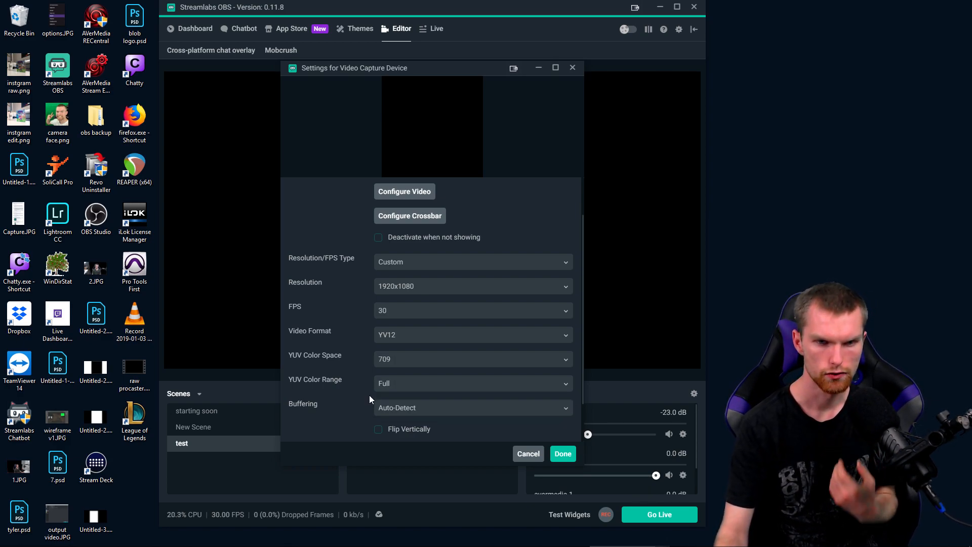
click(473, 382)
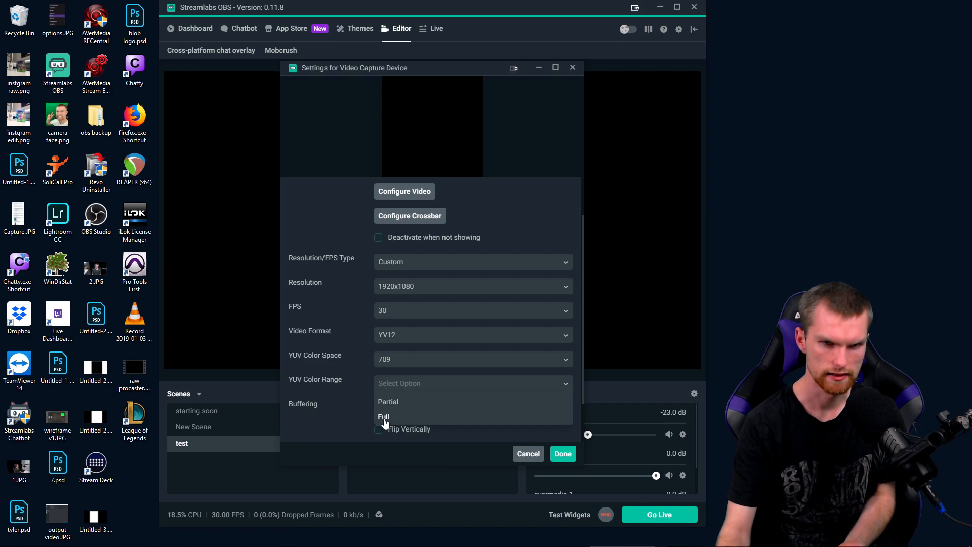
click(383, 416)
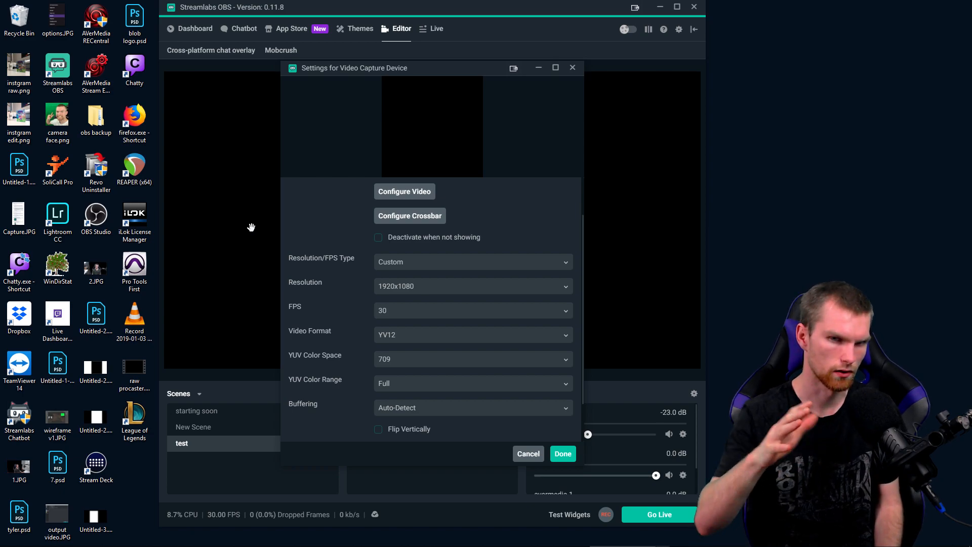
Step: Set the capture device's Buffering to Disable
scroll(down, 3)
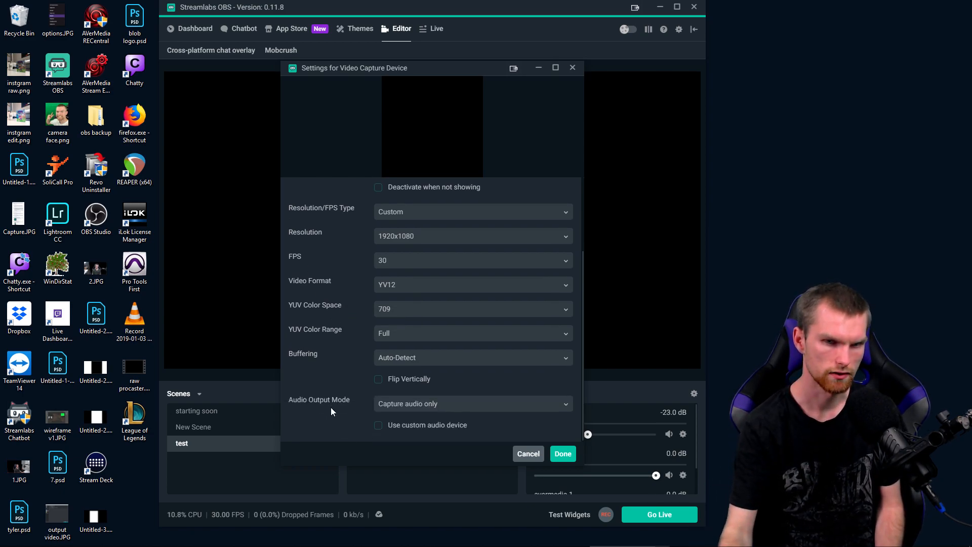
mouse_move(401, 365)
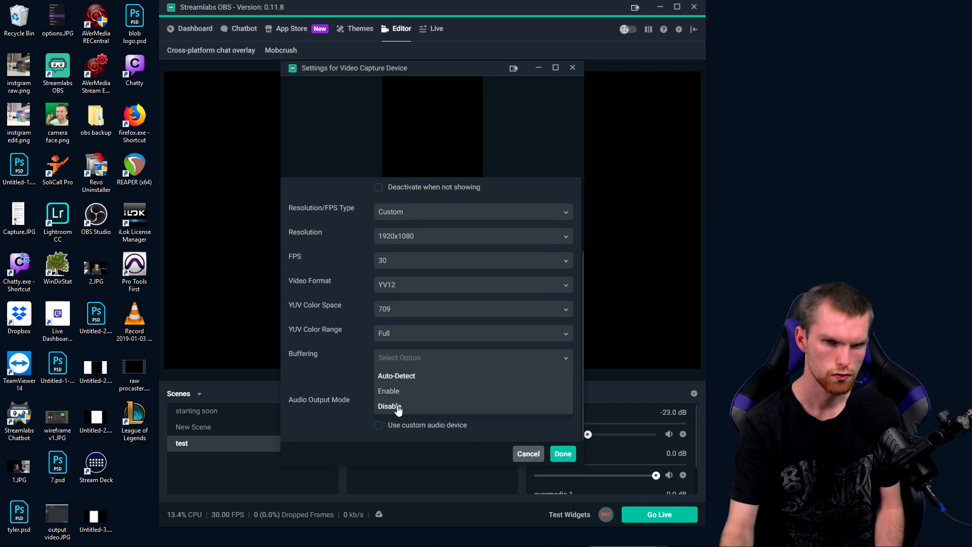
click(391, 408)
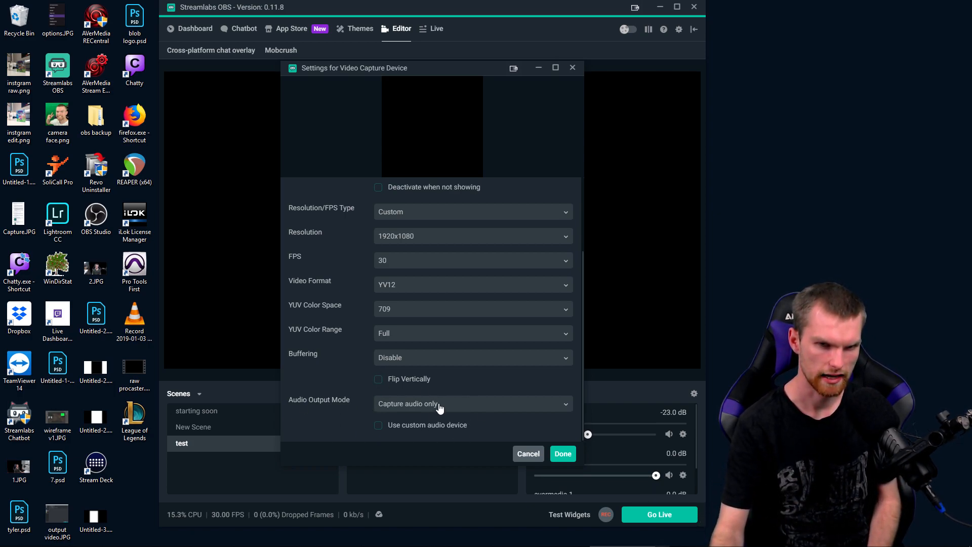
Step: Keep Capture audio only, enable a custom audio device set to Focusrite USB, and confirm with Done
click(473, 404)
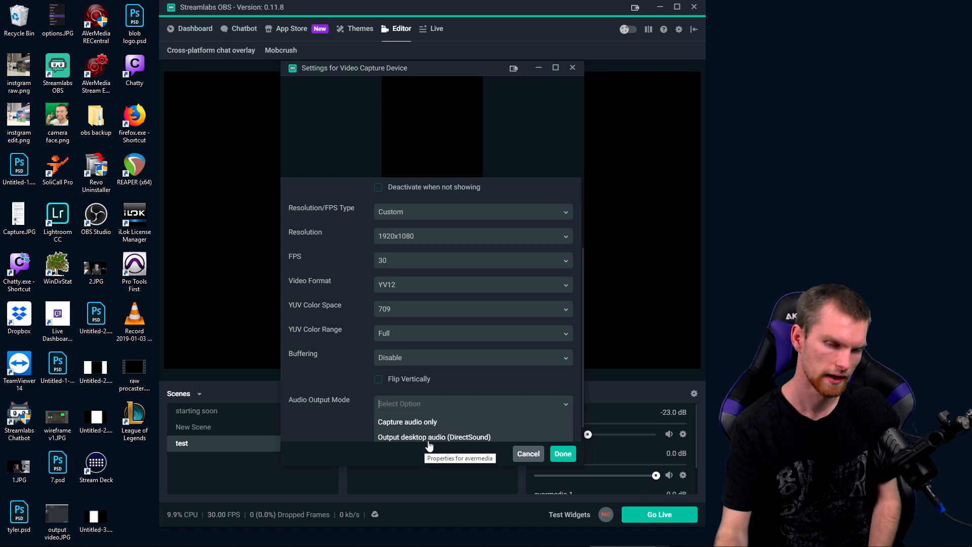
click(407, 421)
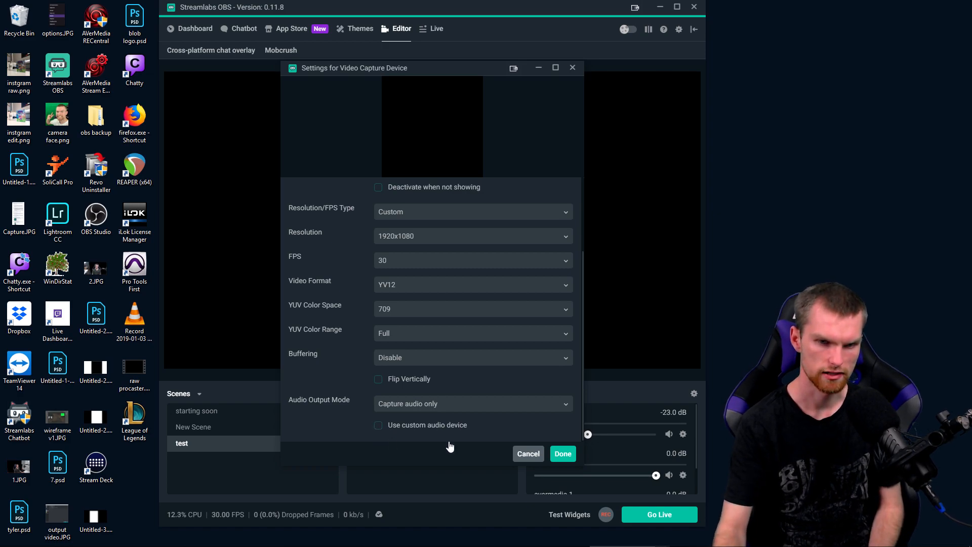
click(378, 425)
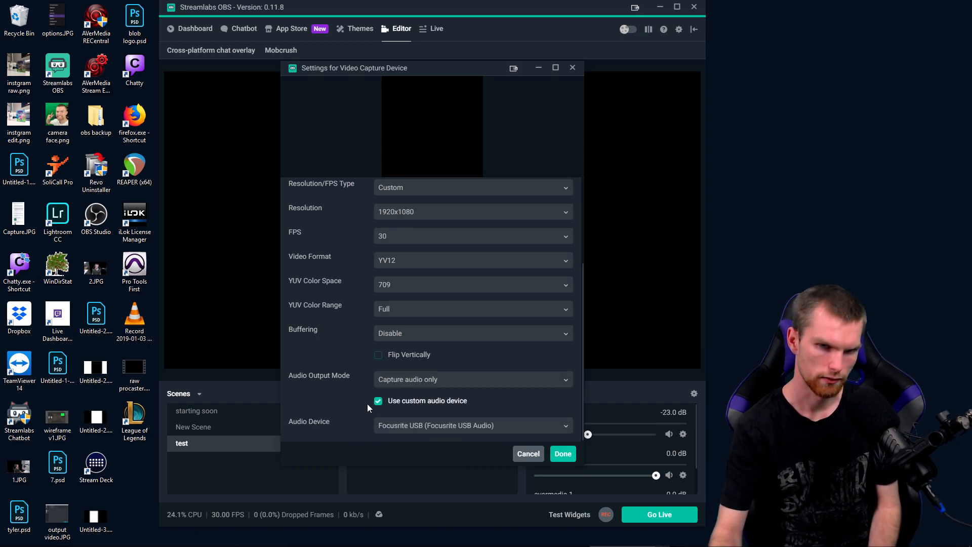
click(473, 425)
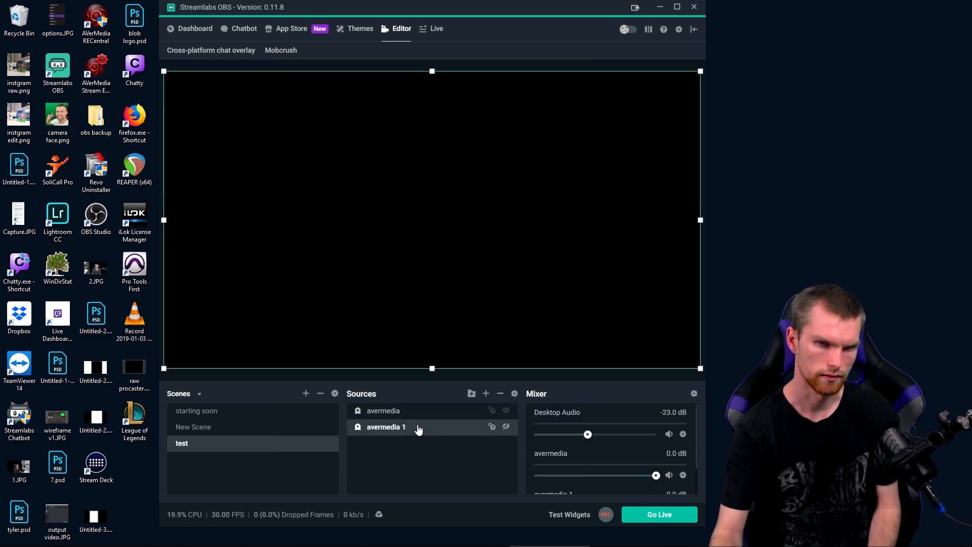
mouse_move(412, 426)
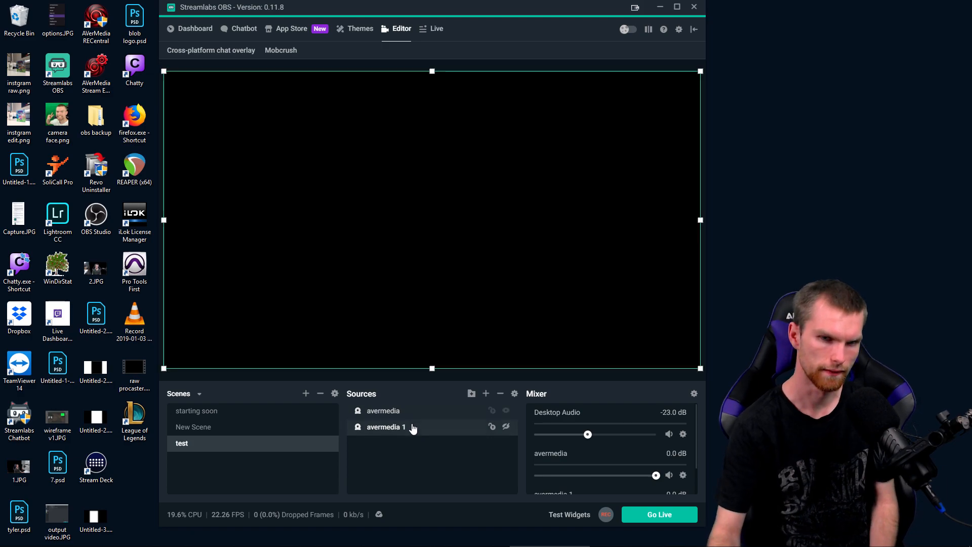
Step: Review avermedia 1's Color Correction filter (contrast 0.35, brightness -0.72) and close it unchanged
right_click(386, 427)
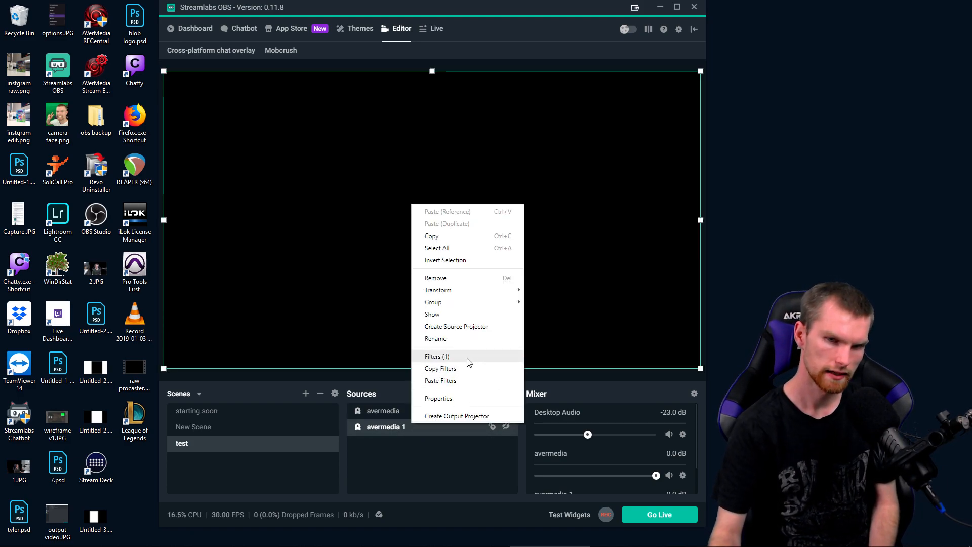
click(437, 356)
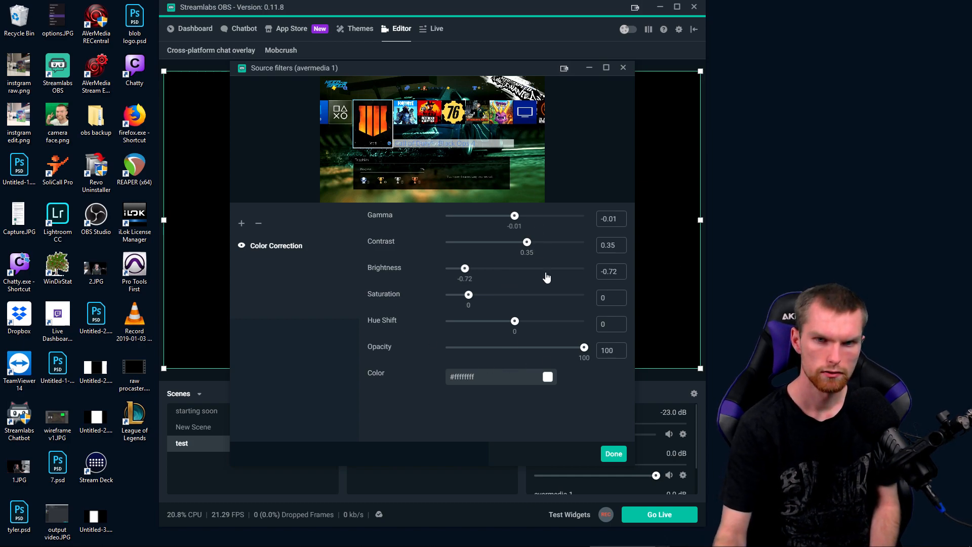
mouse_move(484, 256)
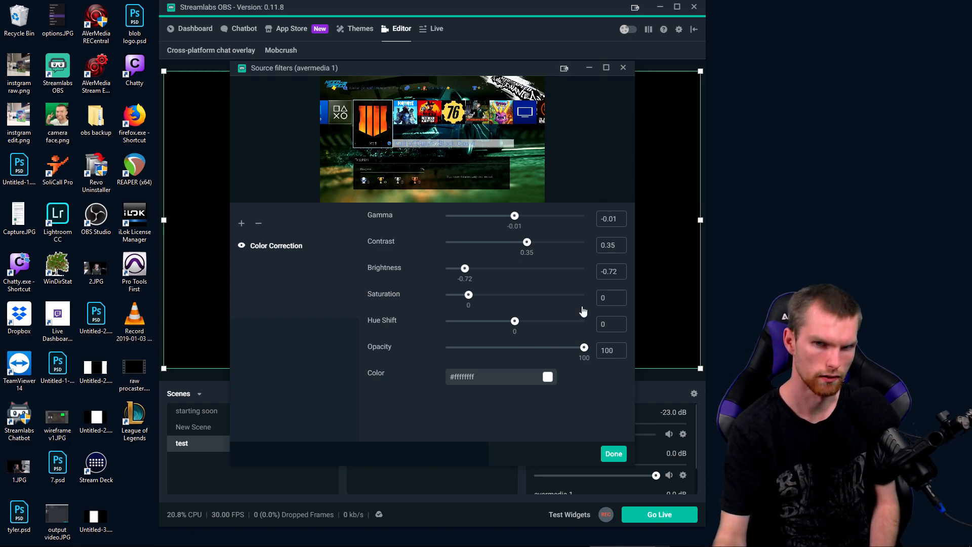
mouse_move(590, 406)
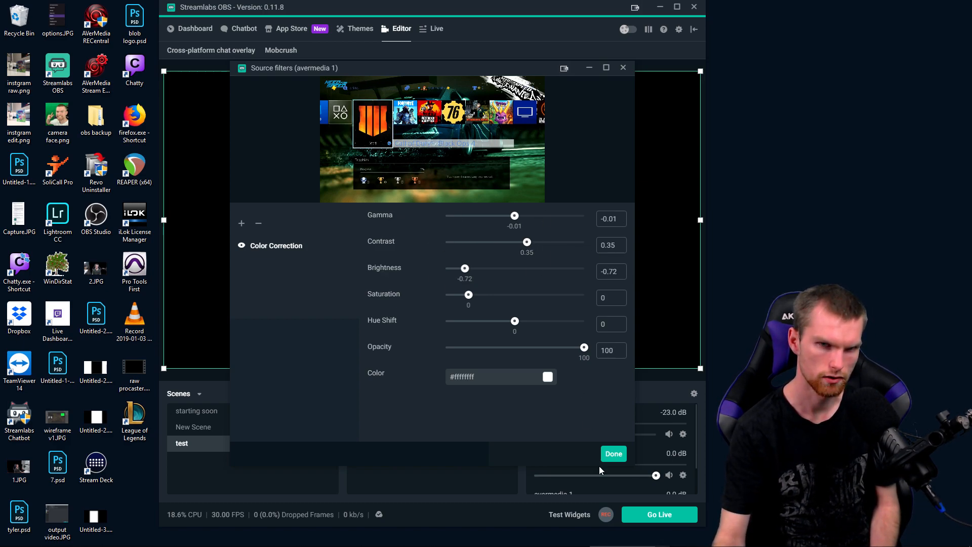
mouse_move(500, 388)
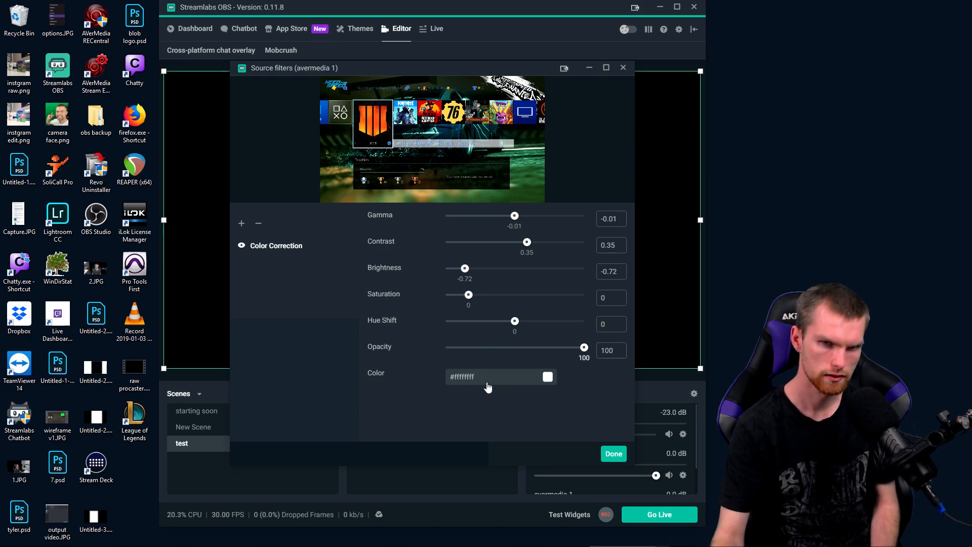
mouse_move(422, 262)
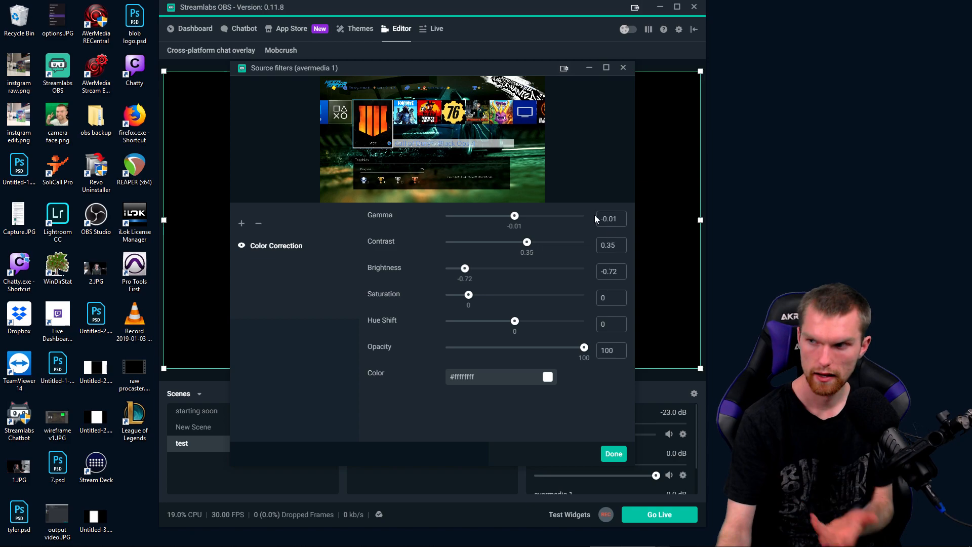
mouse_move(476, 453)
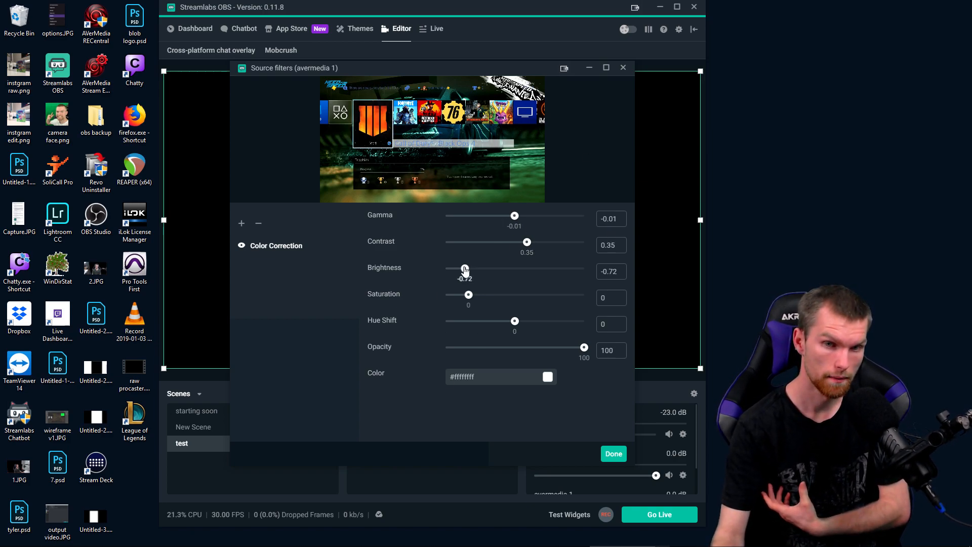
mouse_move(523, 277)
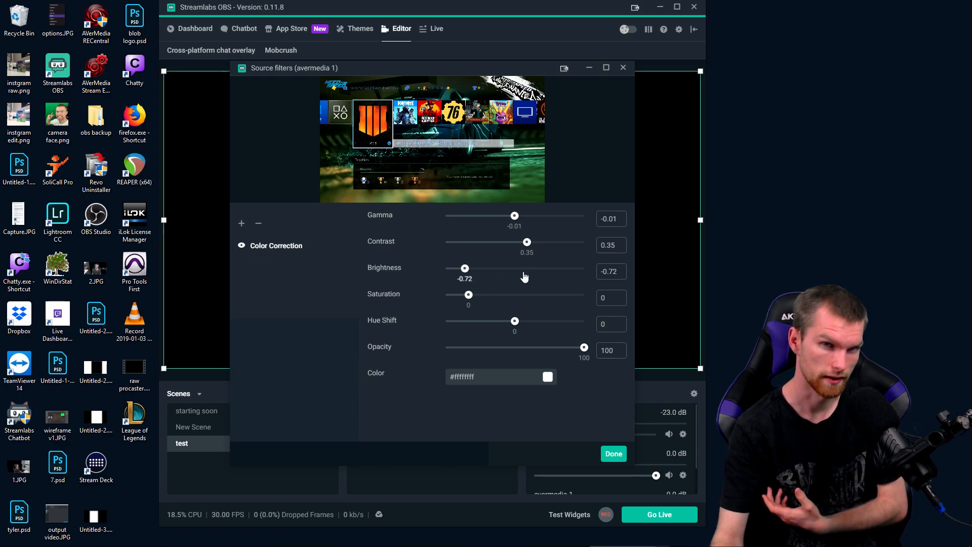
mouse_move(461, 235)
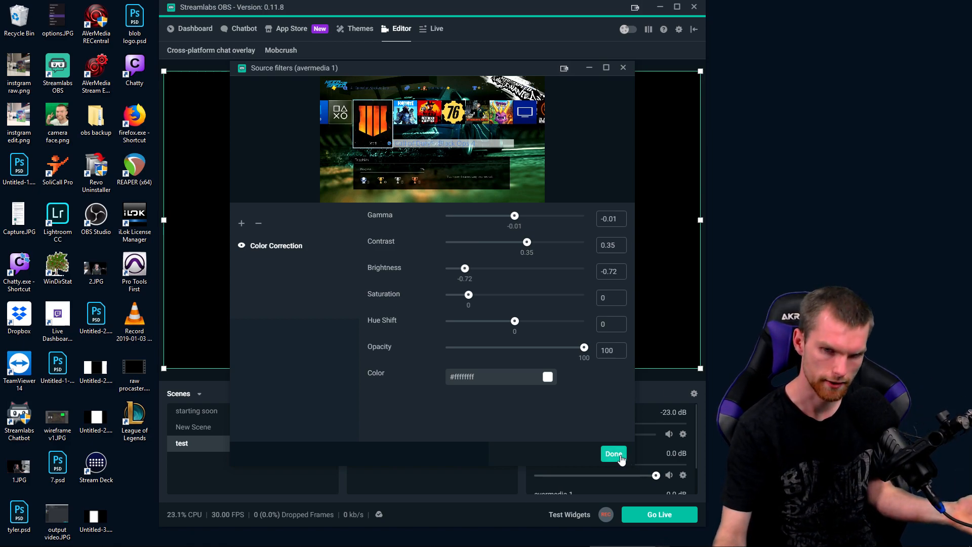
click(613, 453)
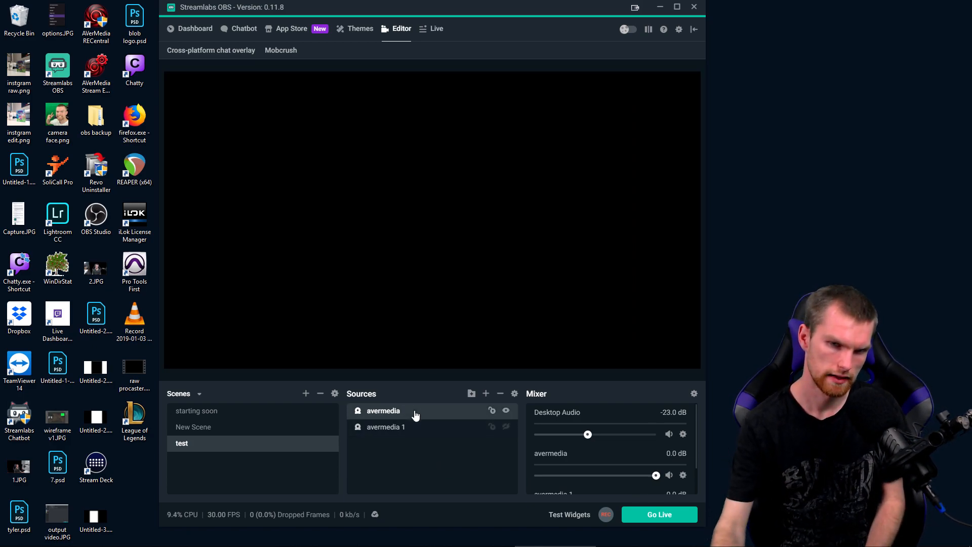
Step: Add a default-valued Color Correction filter to the avermedia source via its Filters window
right_click(383, 410)
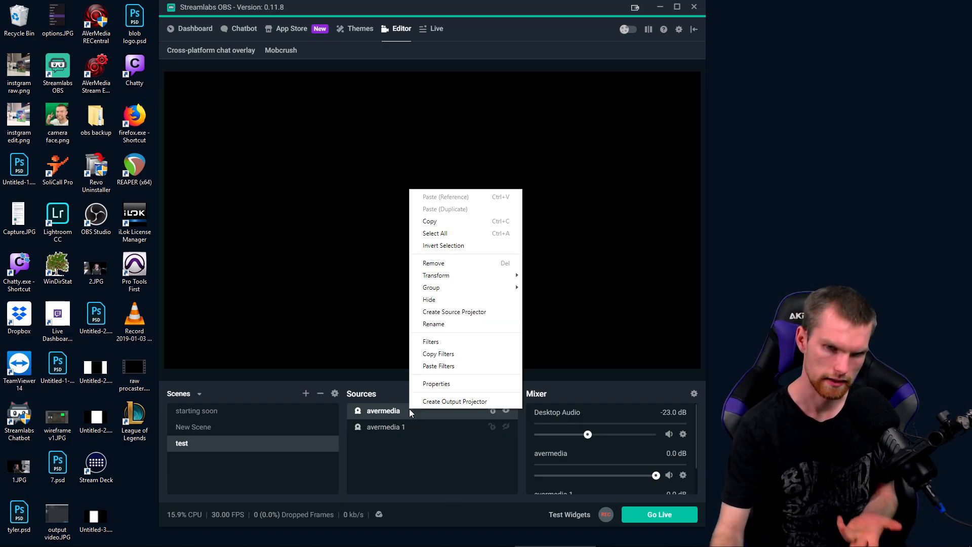
mouse_move(455, 401)
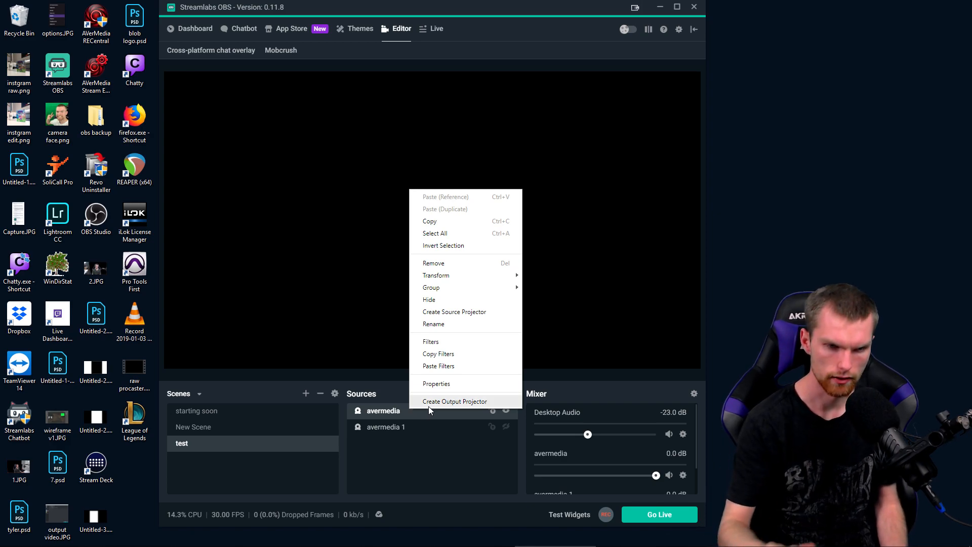
mouse_move(447, 344)
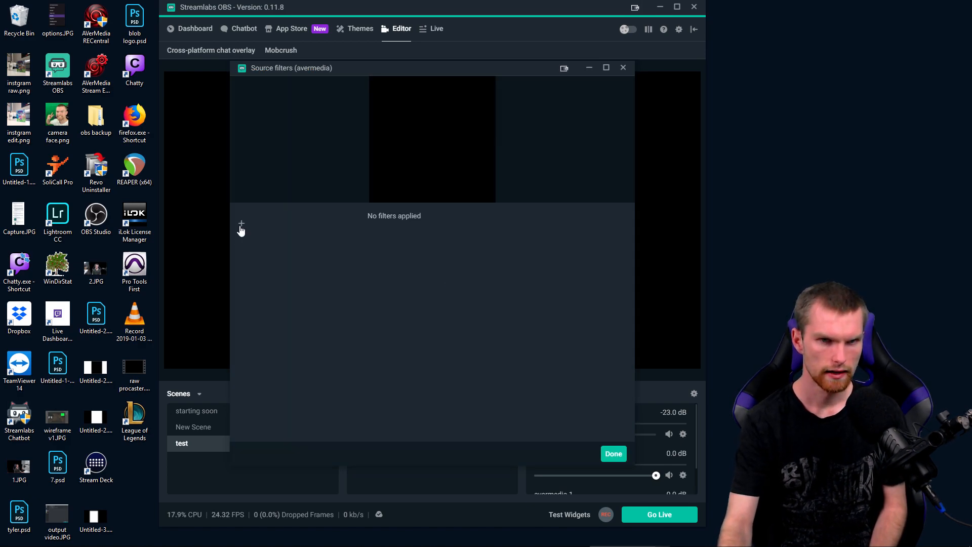
click(241, 226)
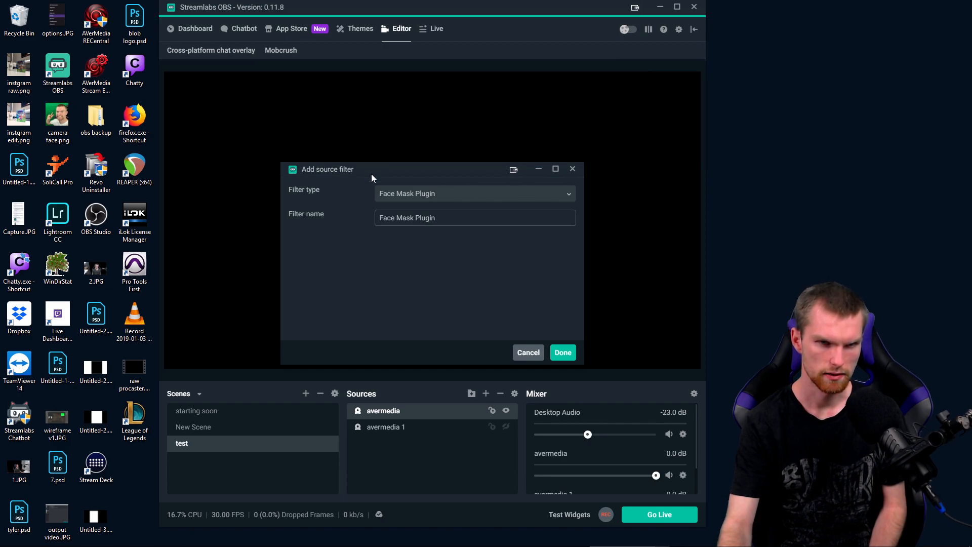
mouse_move(580, 198)
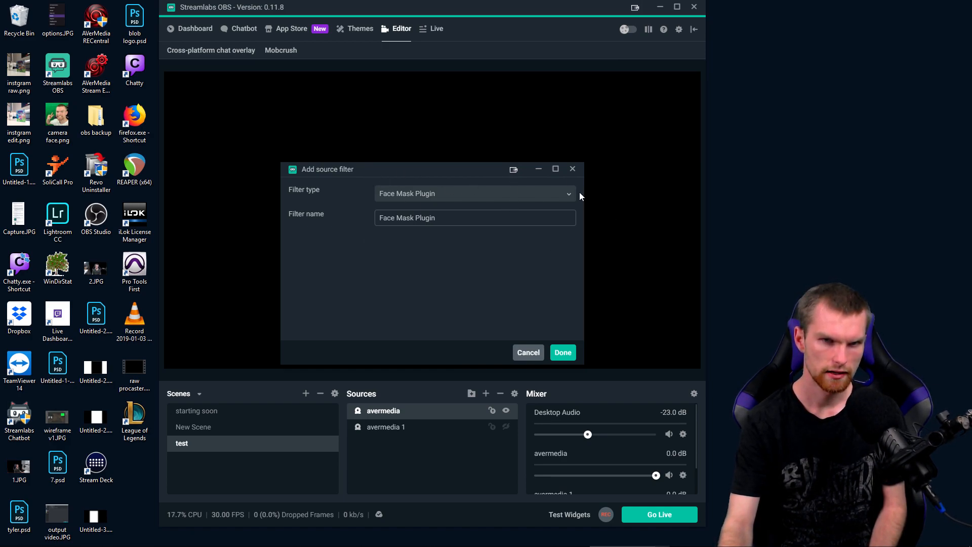
mouse_move(406, 140)
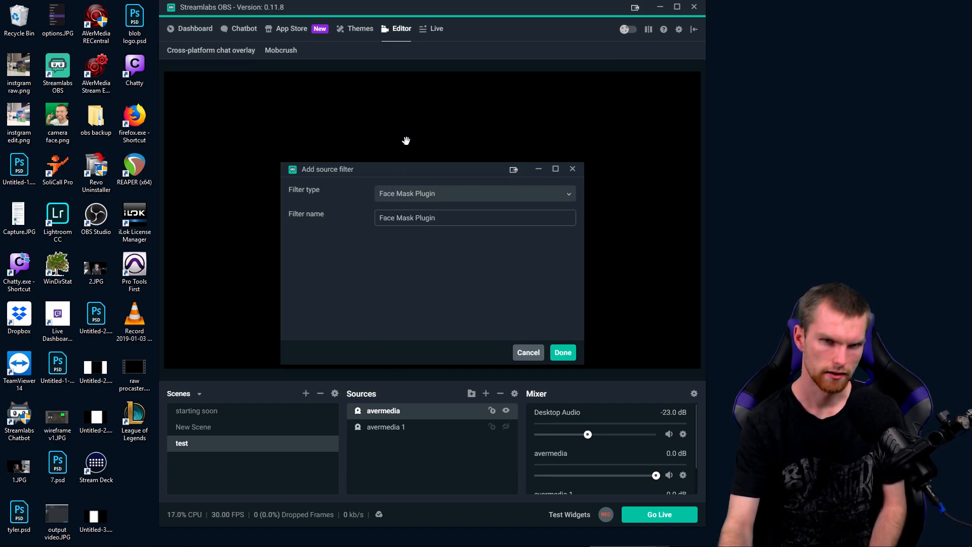
click(565, 193)
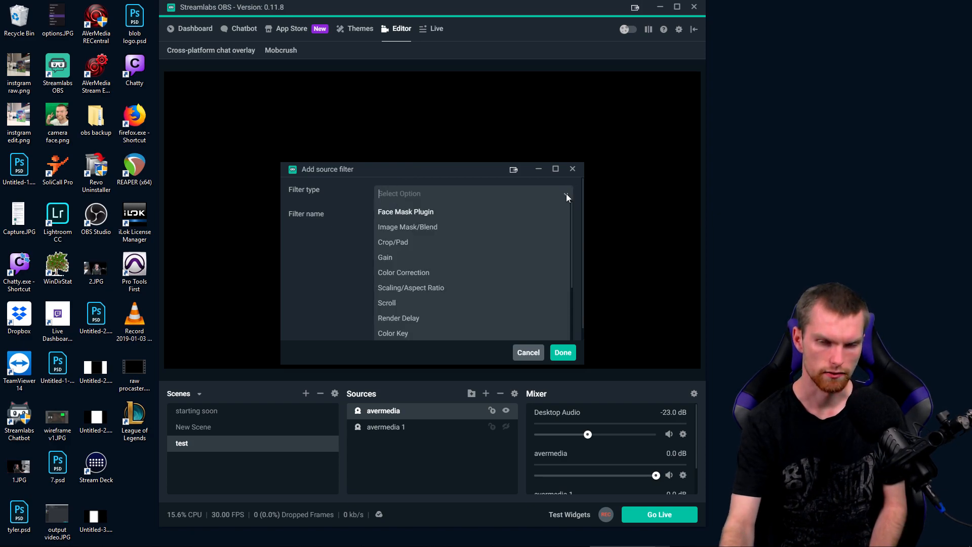
scroll(down, 3)
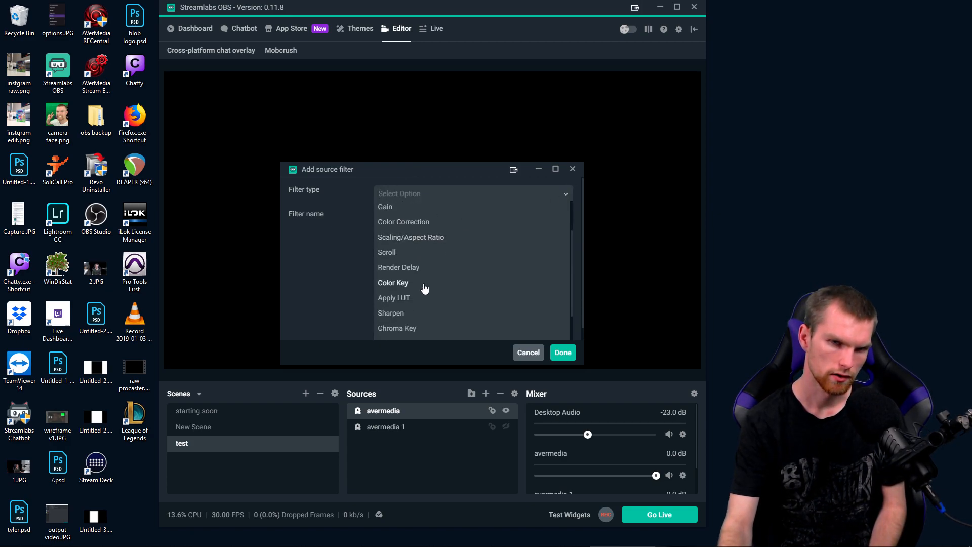
mouse_move(403, 222)
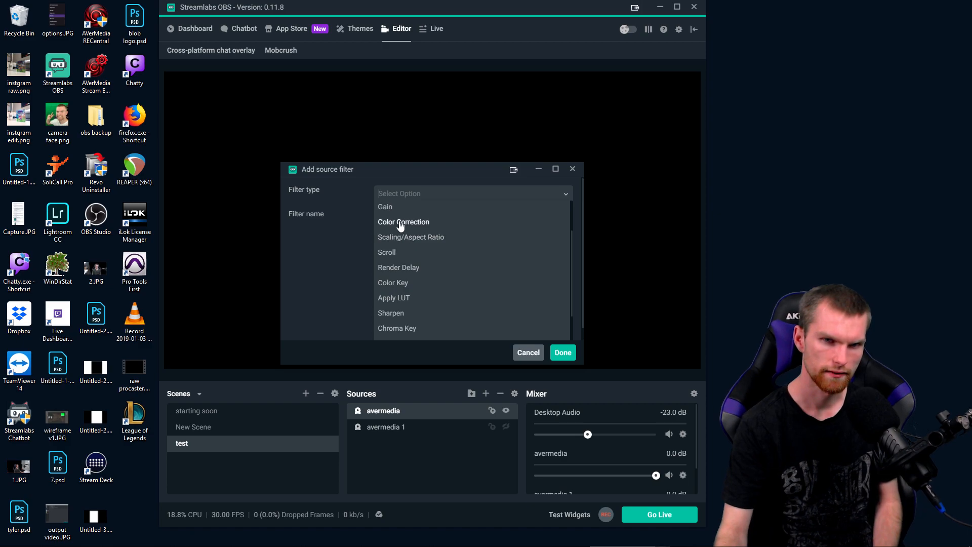
click(404, 222)
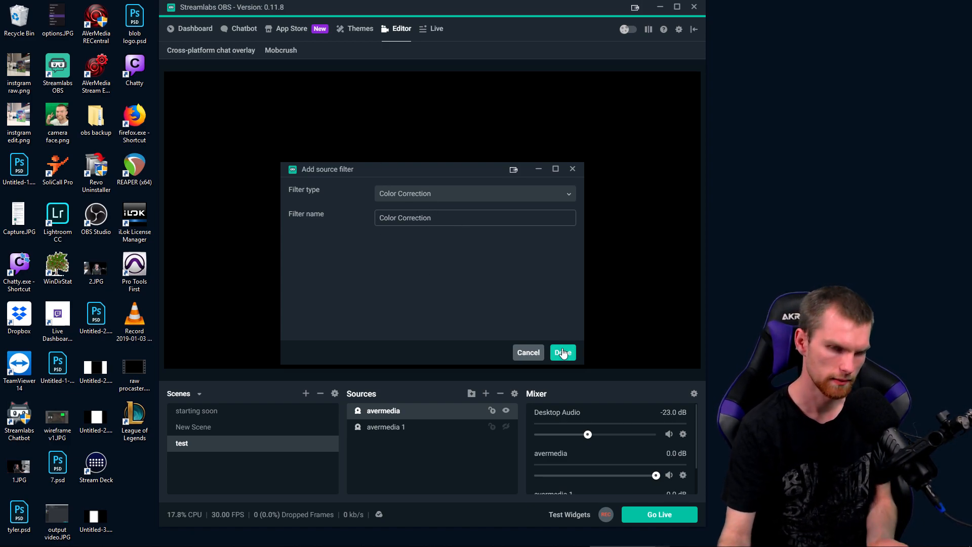
click(562, 353)
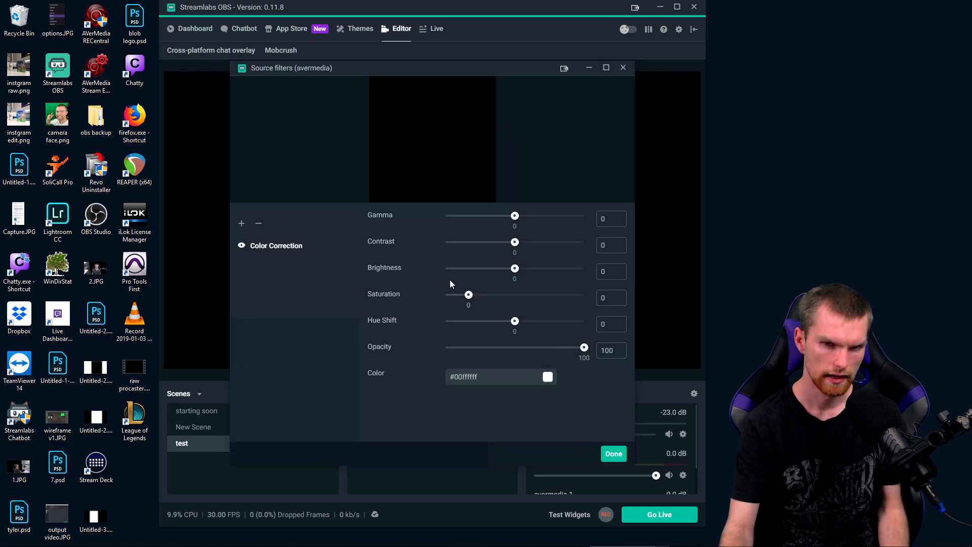
mouse_move(490, 259)
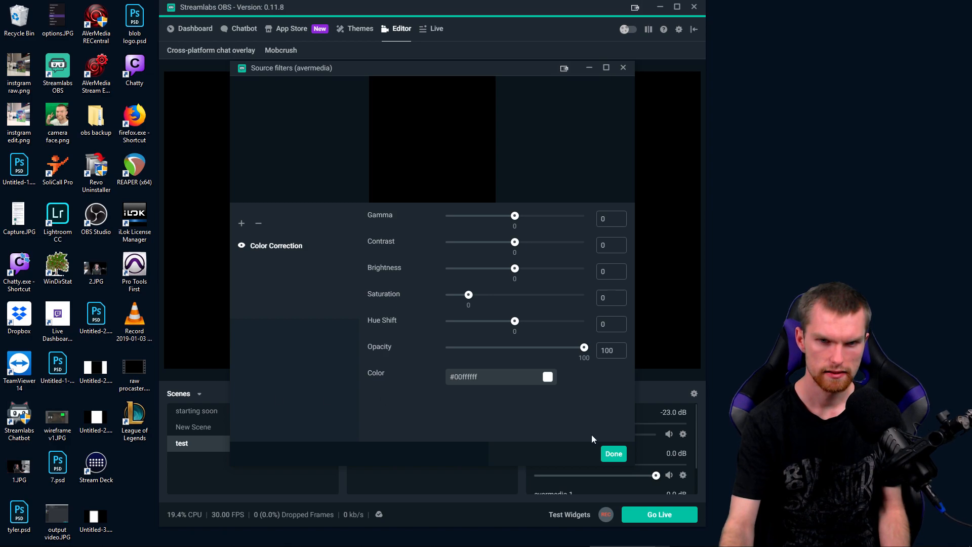
click(612, 454)
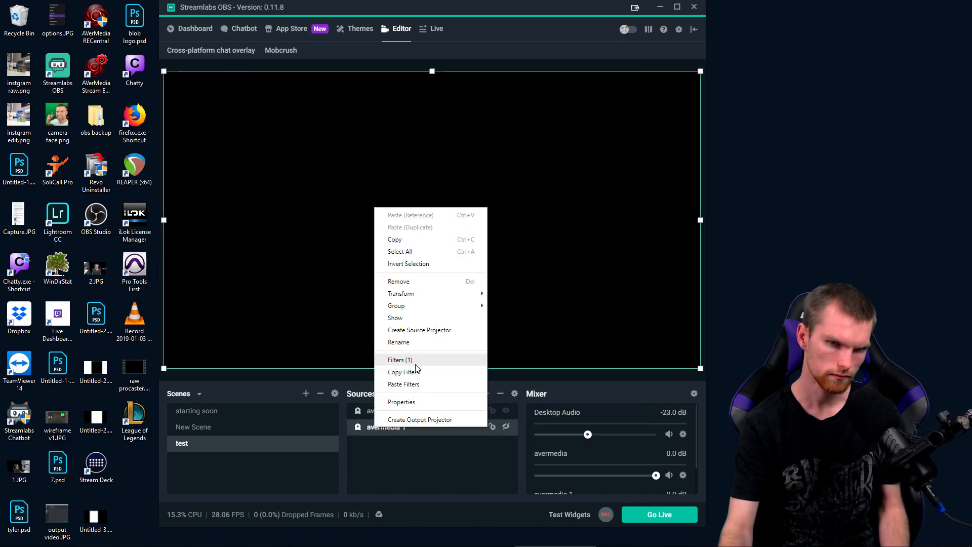
Step: Make the avermedia 1 capture visible so the PS4 home screen shows, checking its Color Correction filter
click(399, 360)
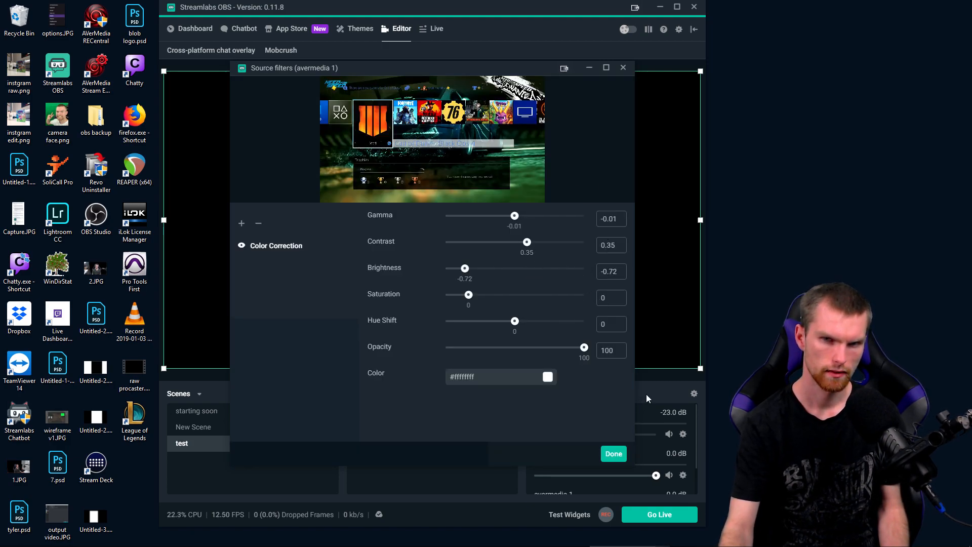
click(614, 454)
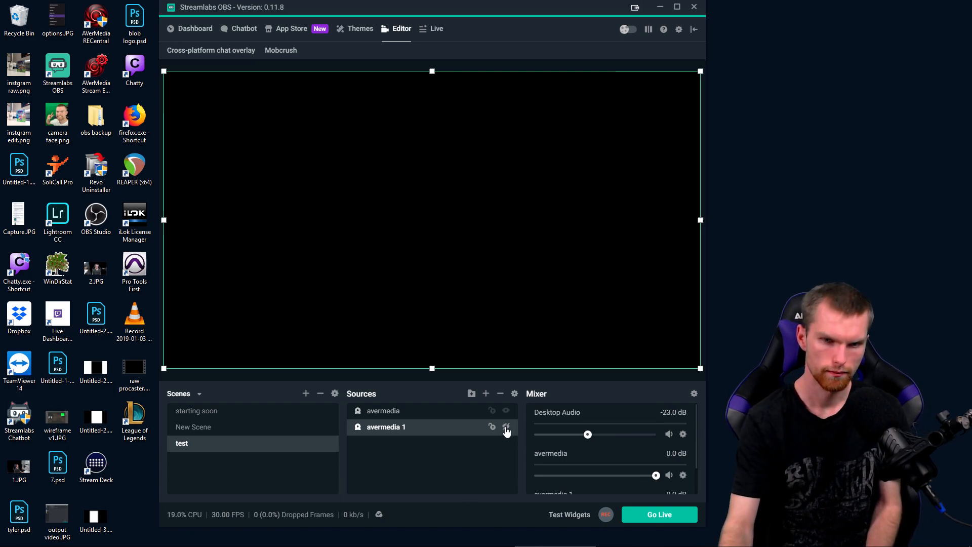
click(505, 426)
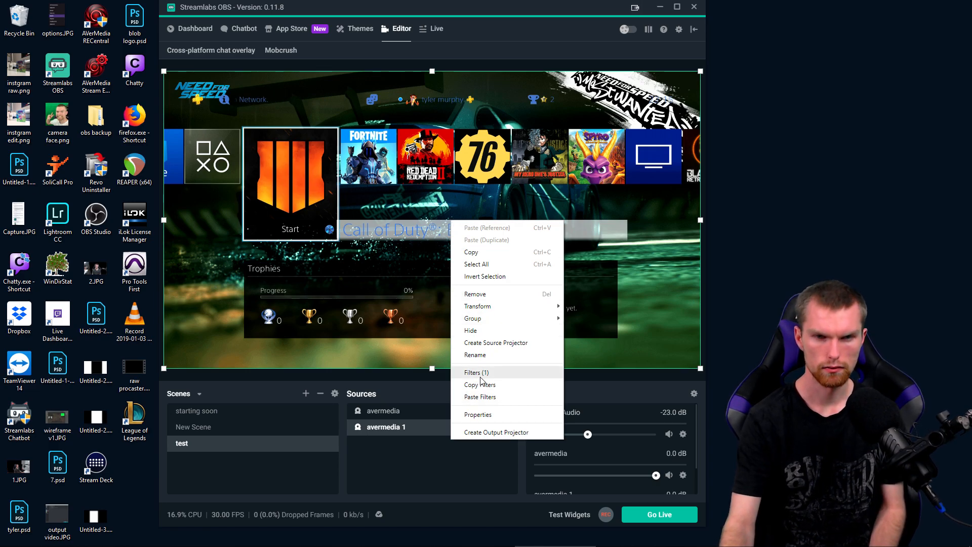
click(476, 371)
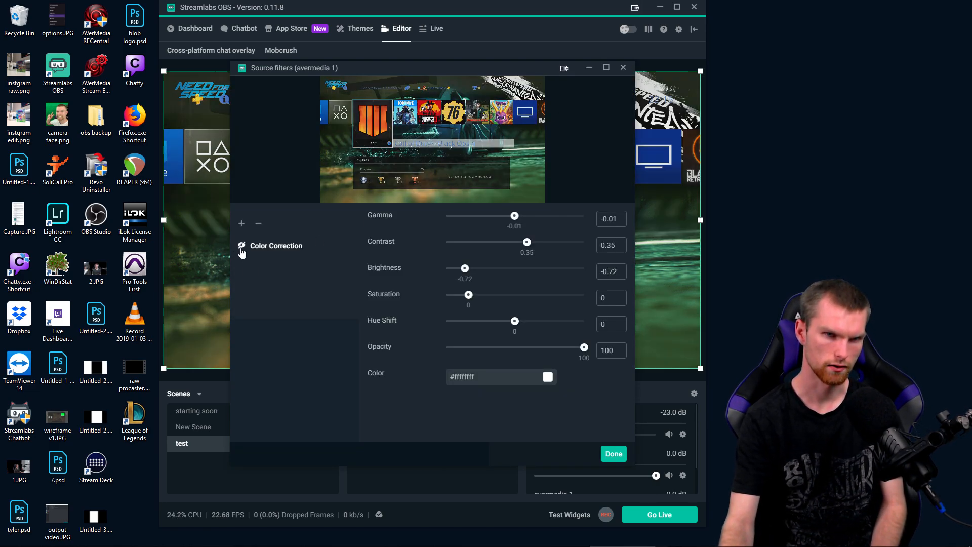
click(613, 454)
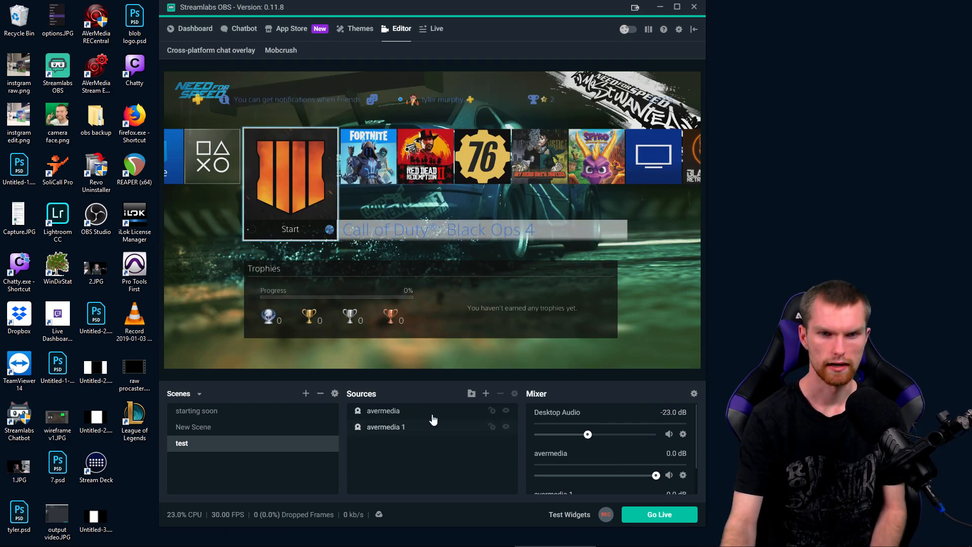
Step: Set the avermedia 1 capture device's YUV Color Space to 601 in its Properties
right_click(384, 427)
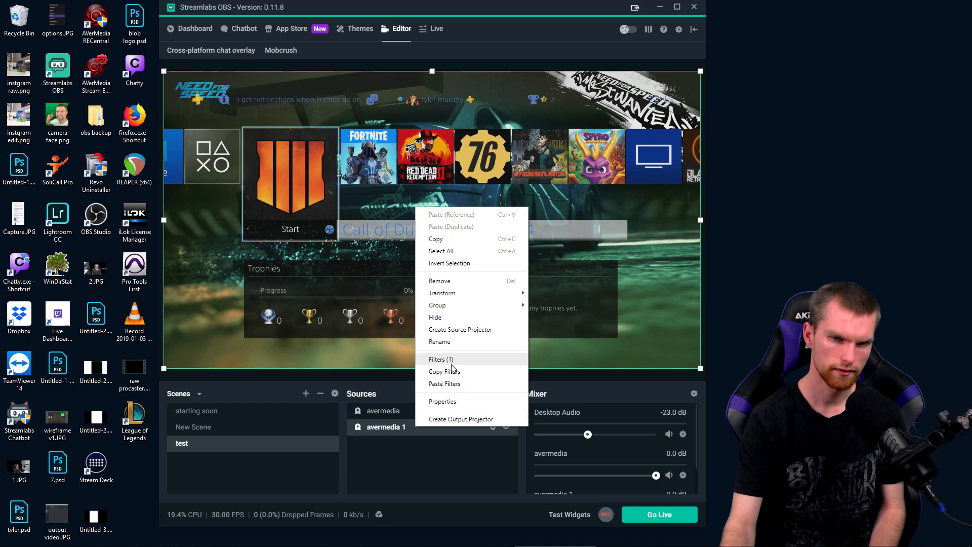
click(443, 402)
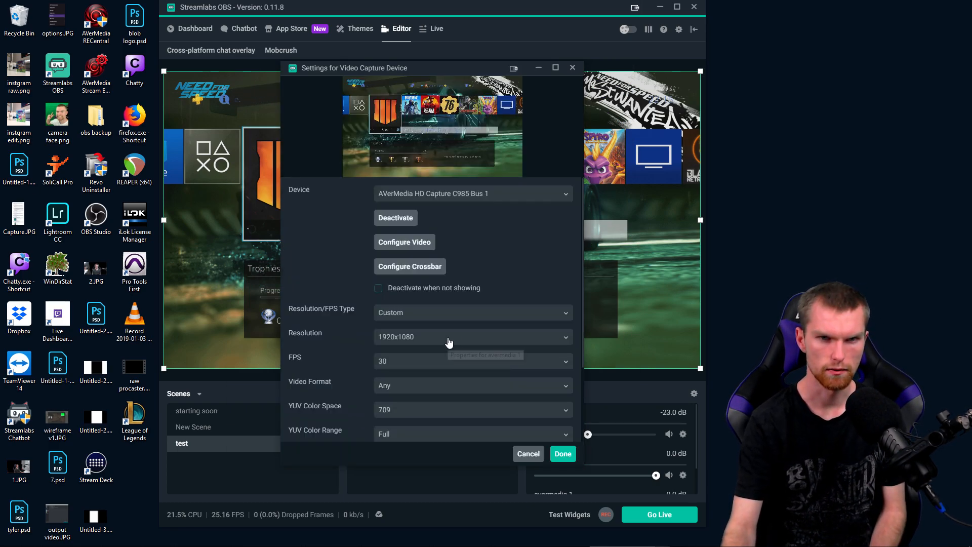
scroll(down, 3)
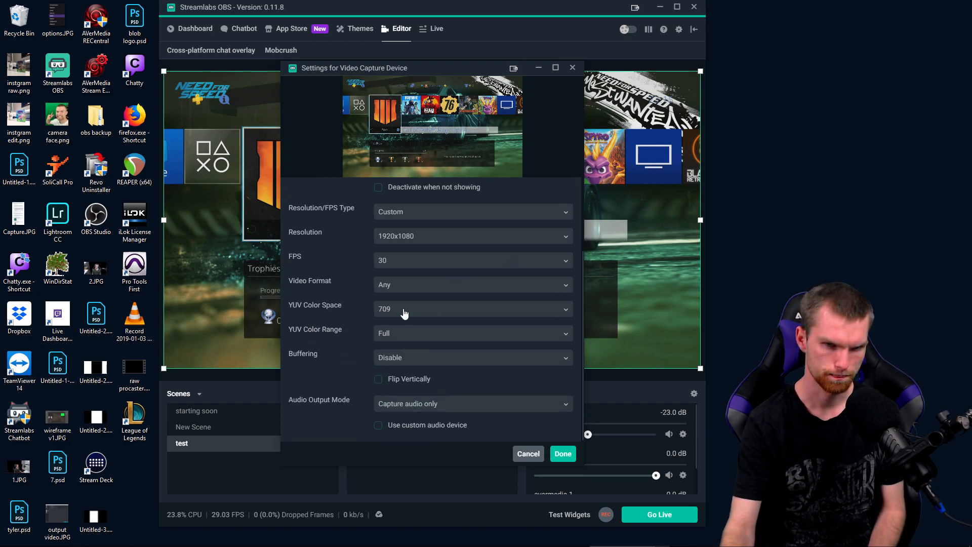
click(473, 309)
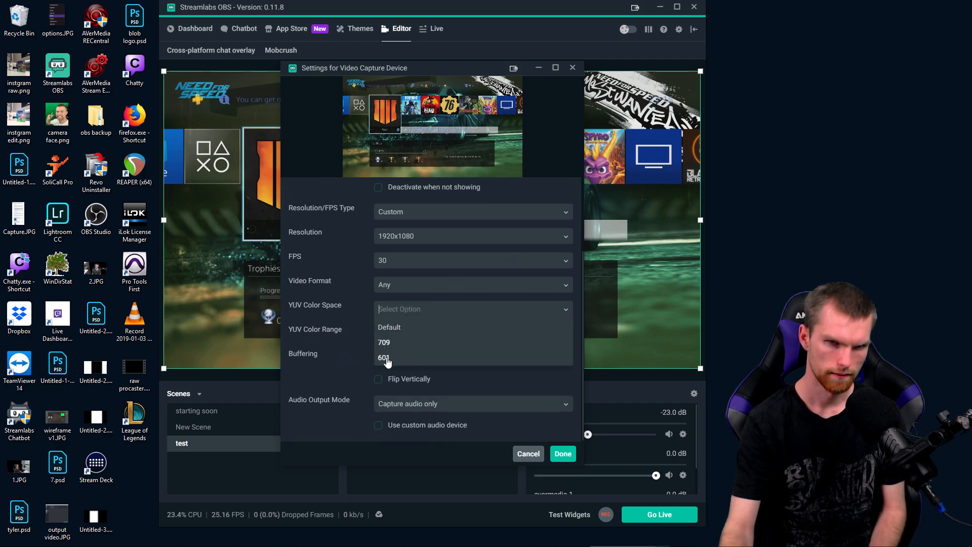
click(385, 358)
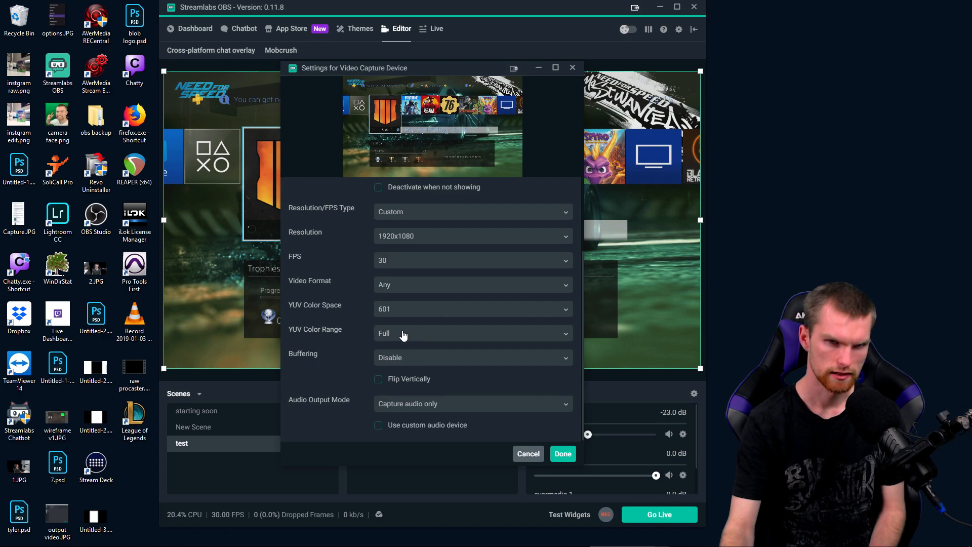
Step: Adjust the YUV Color Range, confirm the properties, and dismiss the source menu
click(473, 333)
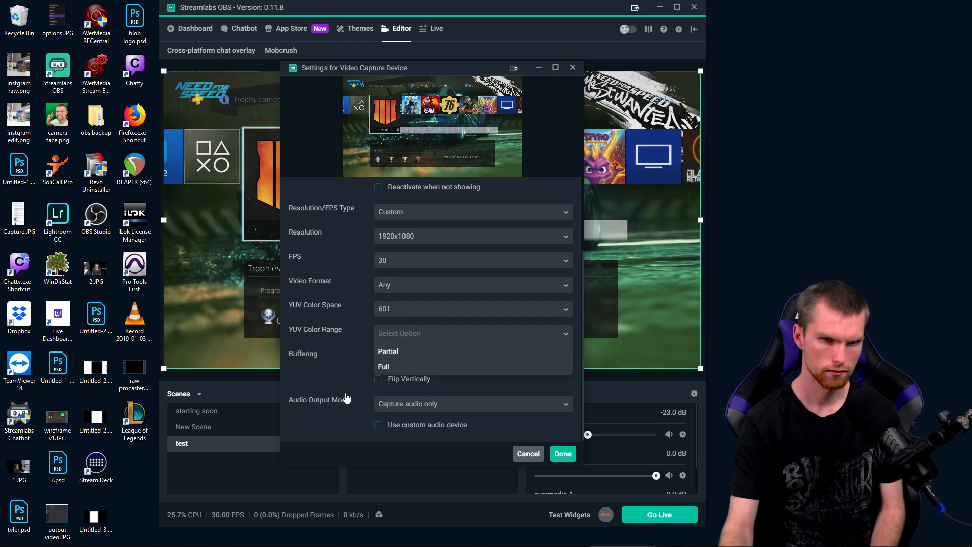
click(563, 454)
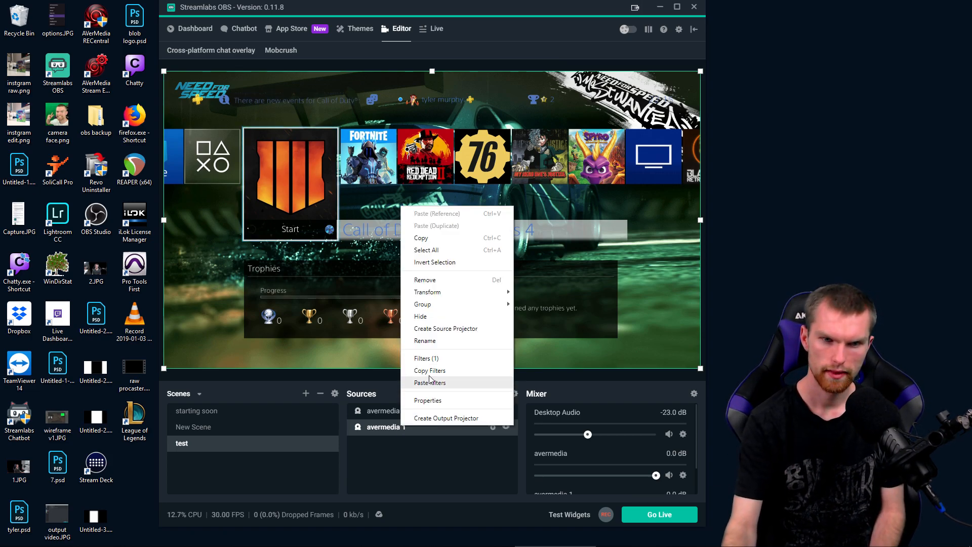
mouse_move(422, 473)
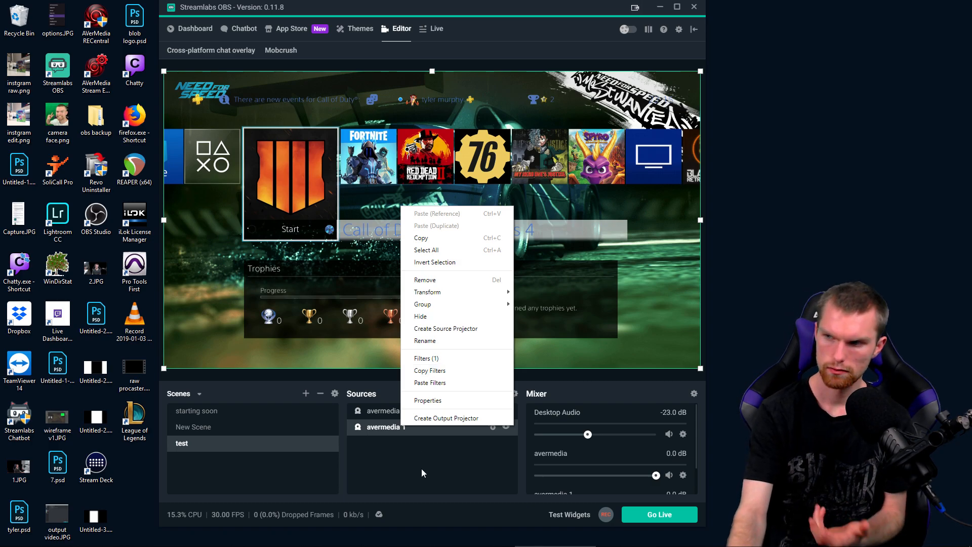
click(431, 457)
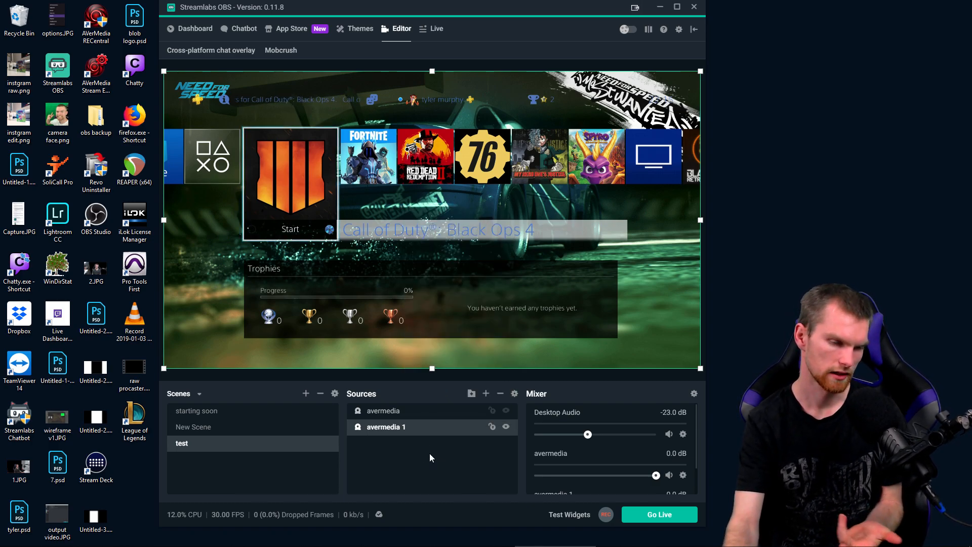